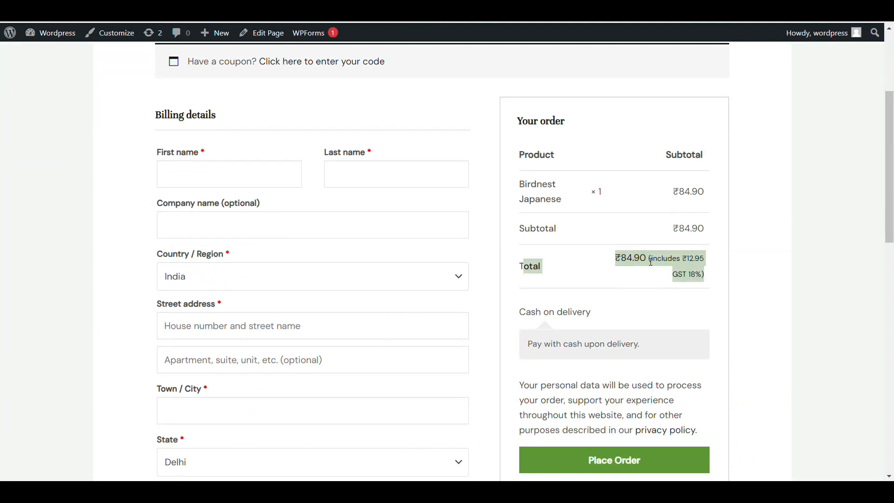
mouse_move(597, 261)
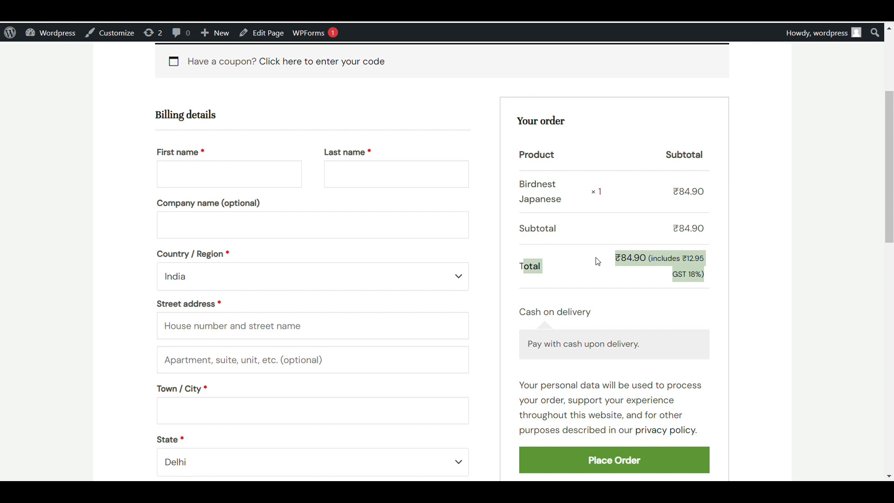
mouse_move(684, 263)
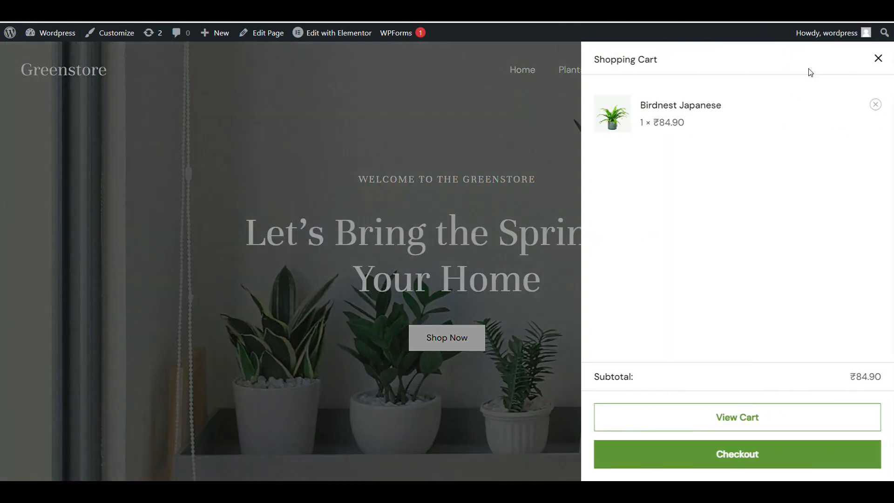
mouse_move(737, 453)
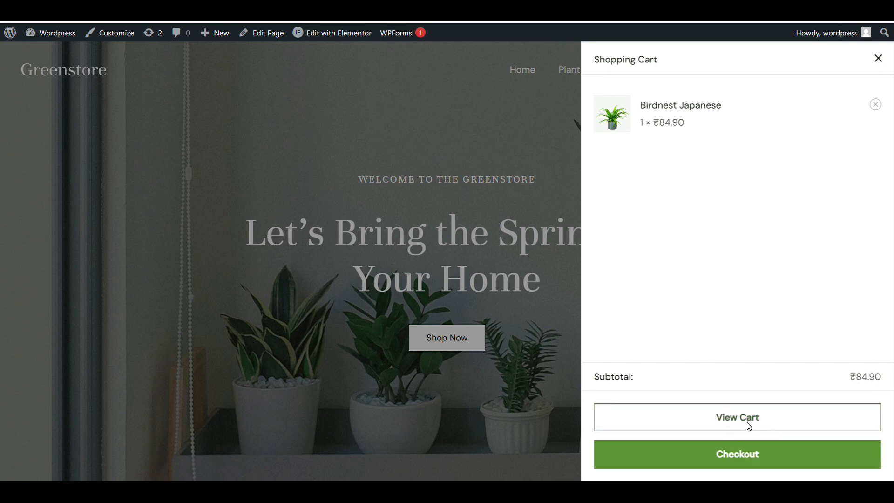
View the cart and proceed to checkout, where the ₹84.90 order shows no GST line.
left_click(735, 418)
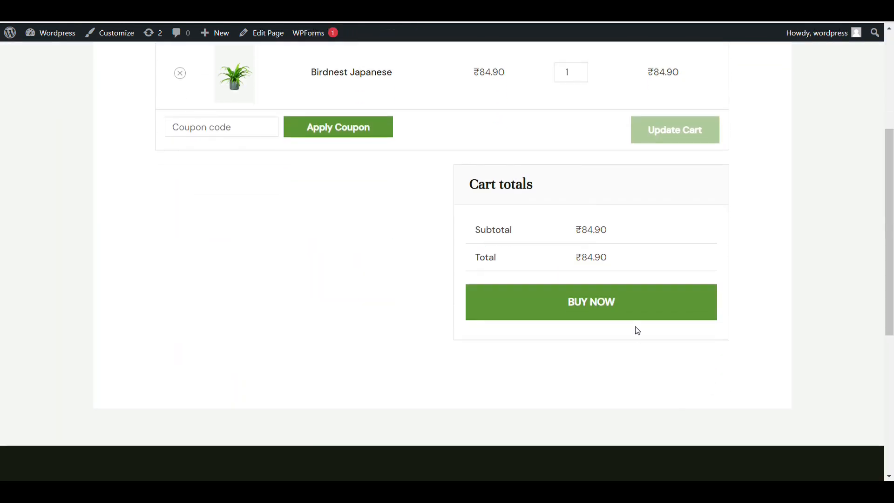
mouse_move(760, 217)
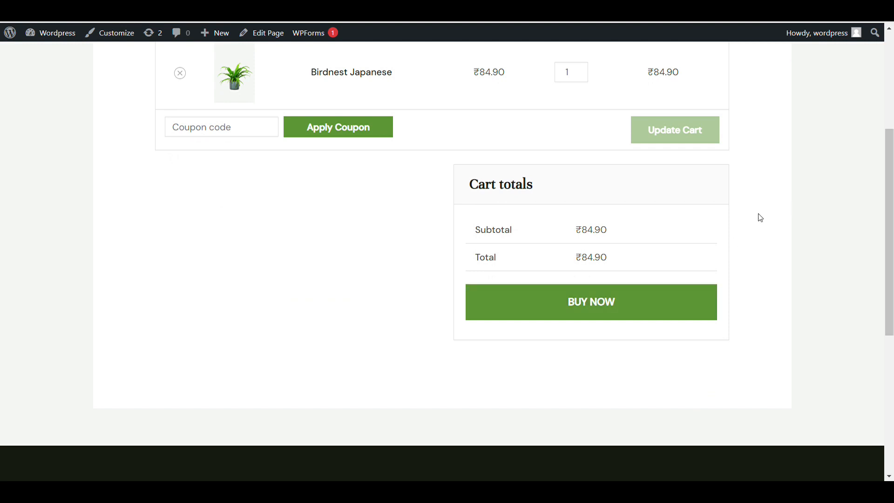
left_click(590, 302)
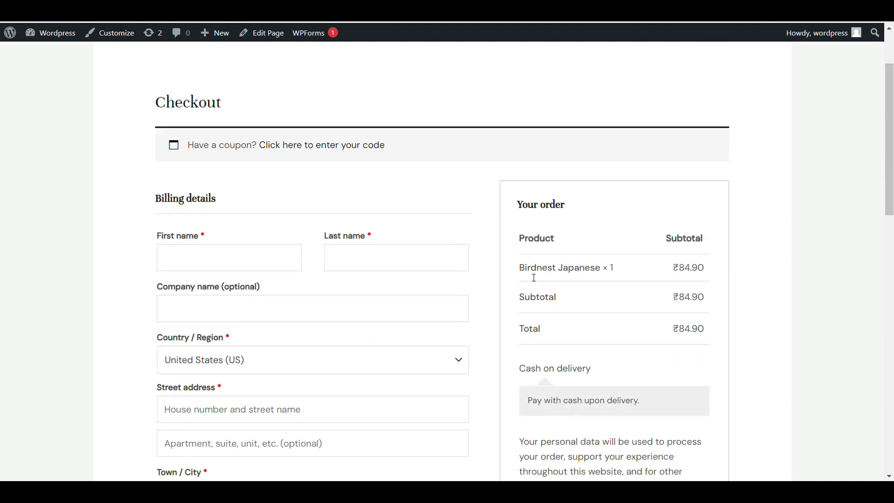
mouse_move(543, 268)
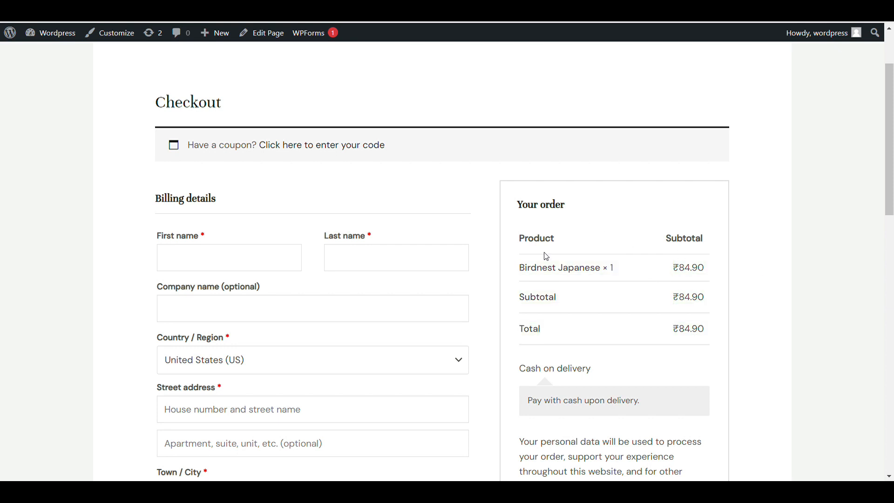
mouse_move(398, 207)
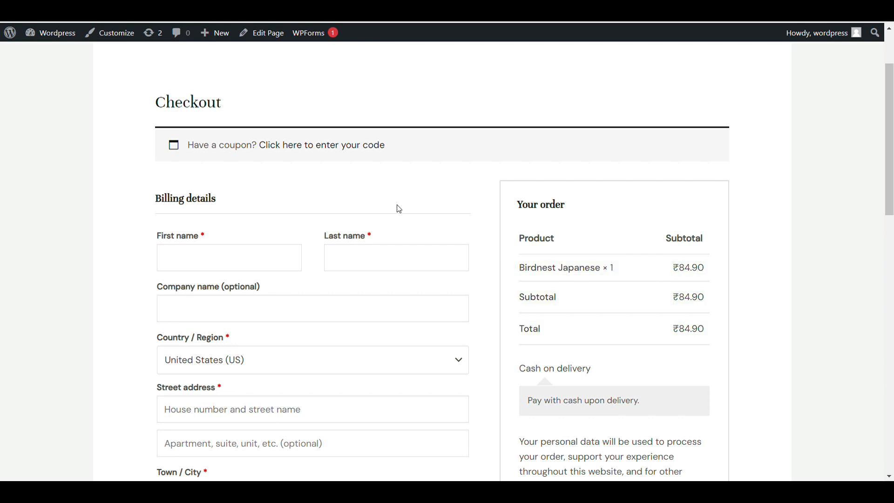
scroll("down", 3)
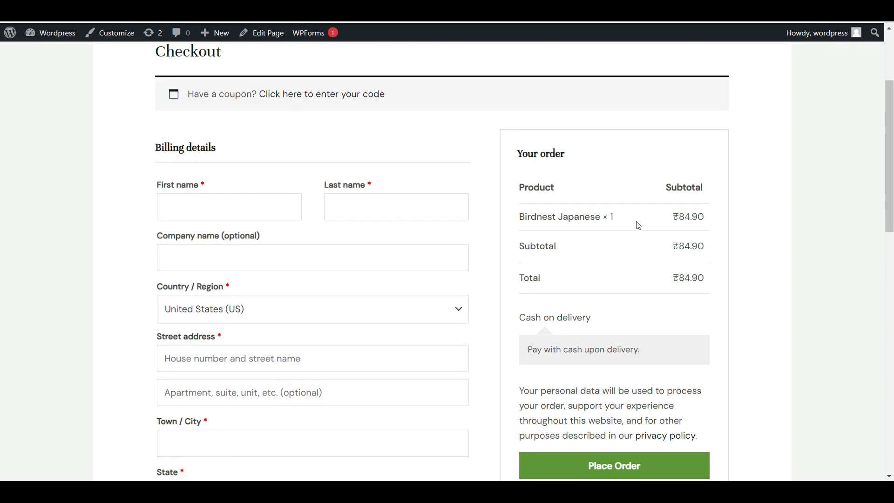
Return from the storefront to the WordPress admin dashboard via the admin bar.
left_click(57, 33)
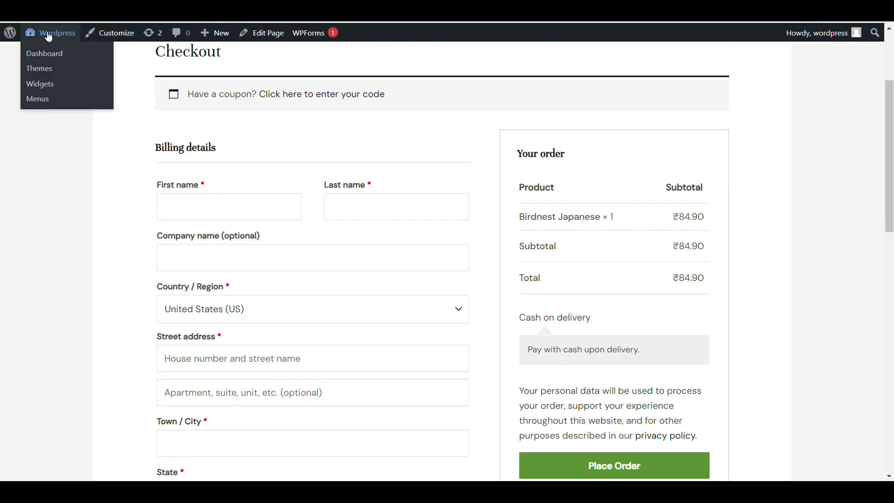
left_click(43, 53)
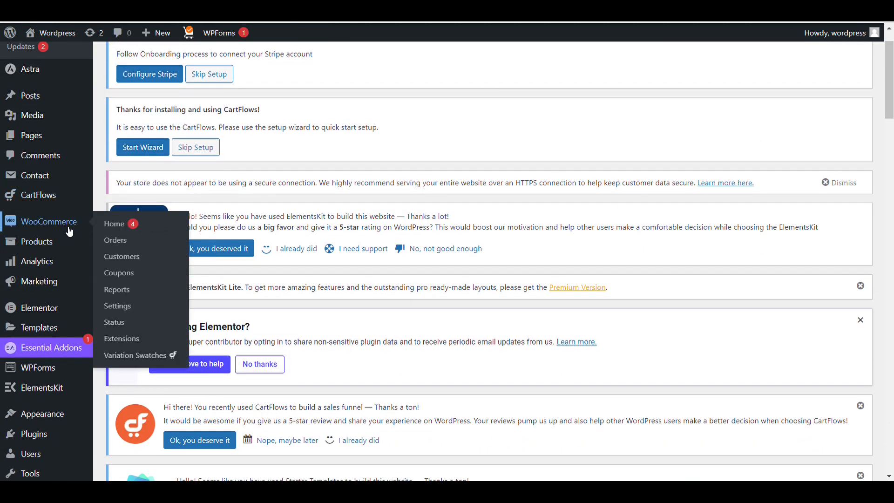
mouse_move(117, 306)
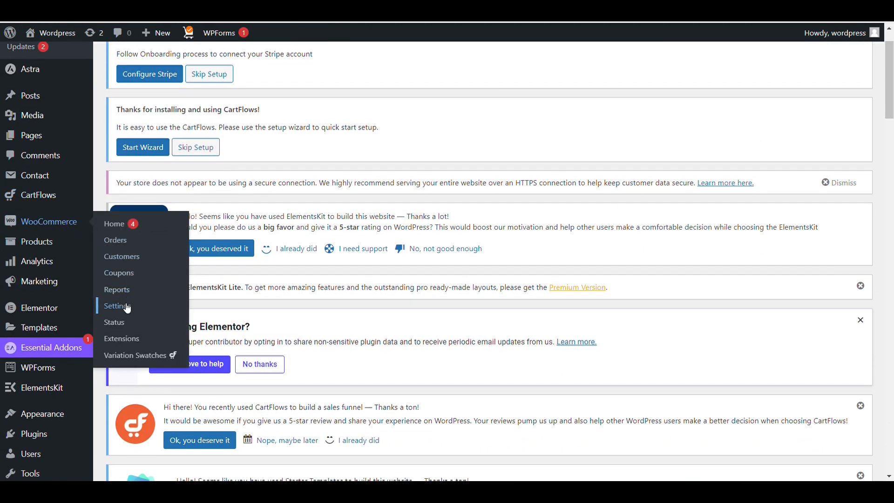
Enable tax rates and calculations in WooCommerce general settings.
left_click(118, 306)
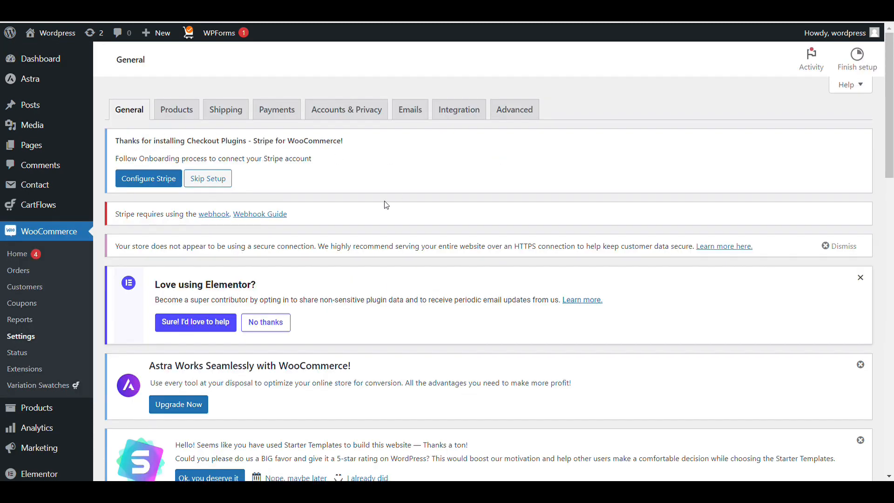
scroll("down", 3)
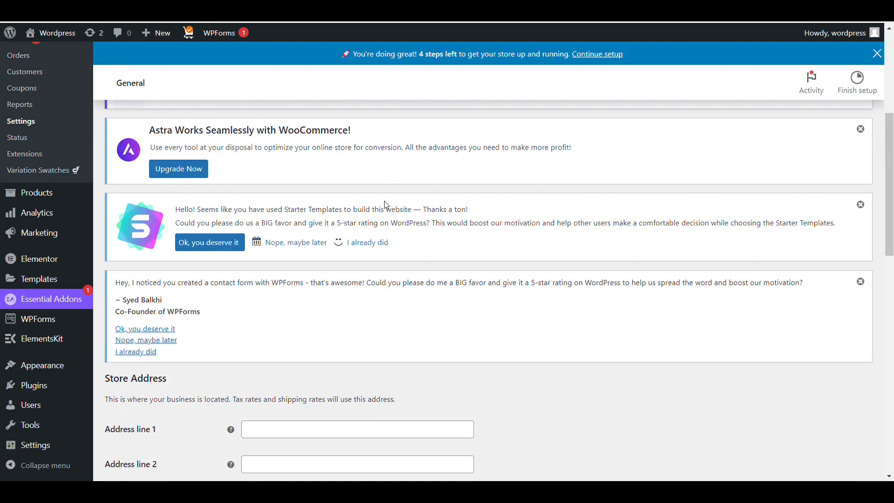
scroll("down", 3)
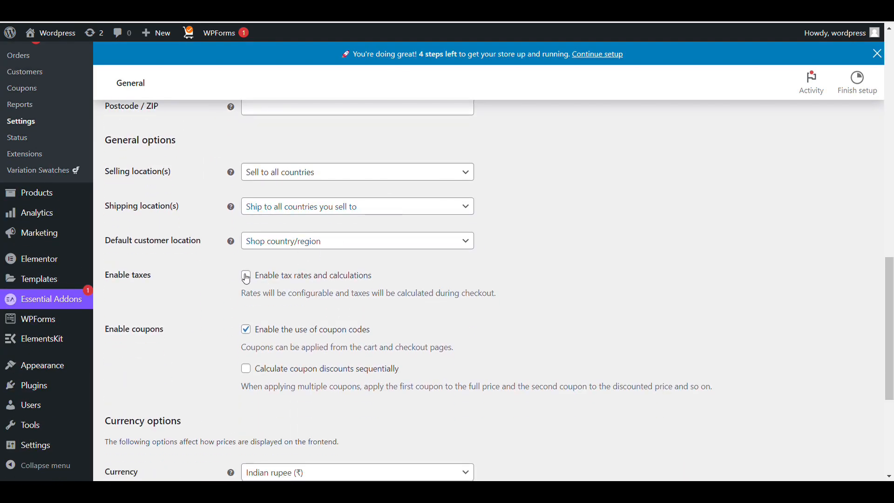
left_click(246, 275)
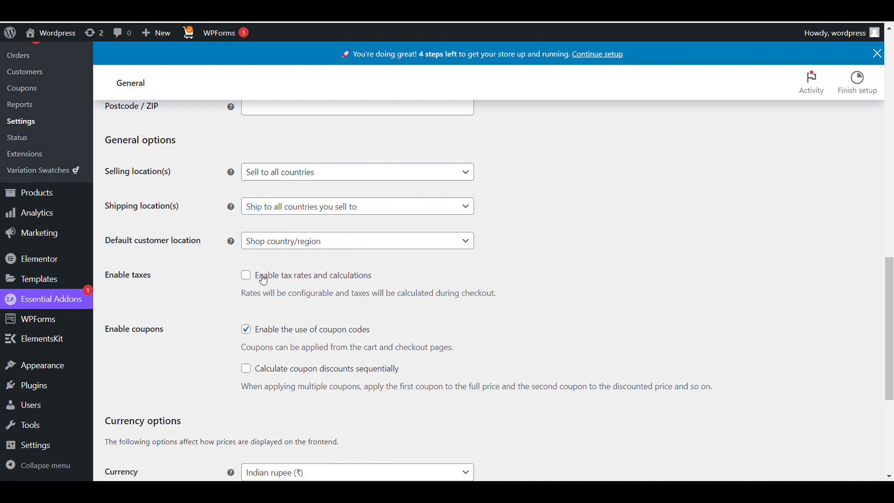
left_click(246, 275)
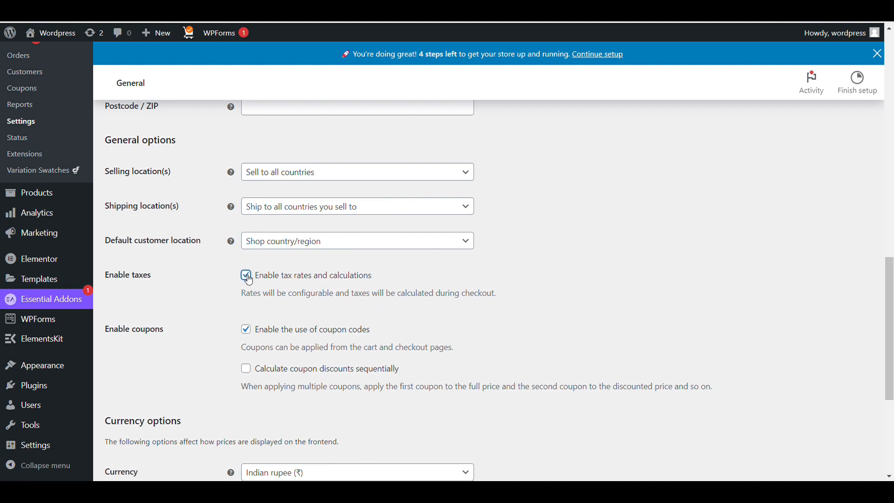
Save the general settings so the tax-enabled confirmation appears.
scroll("down", 3)
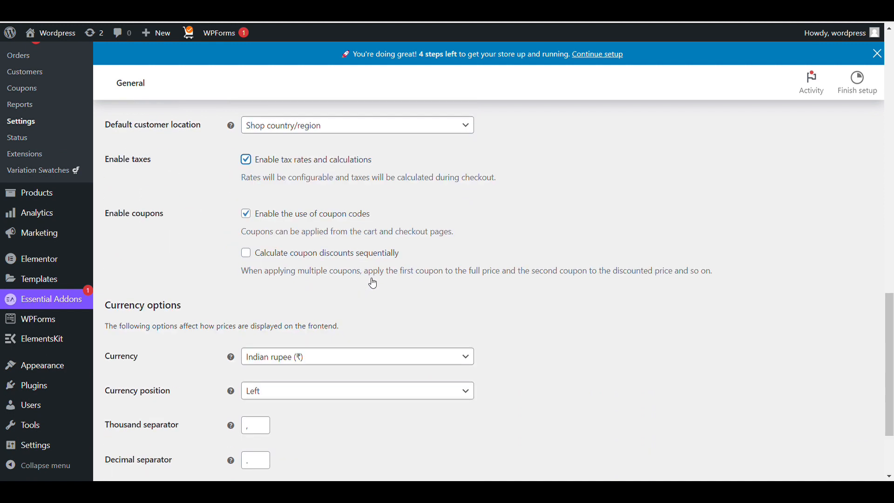
scroll("down", 3)
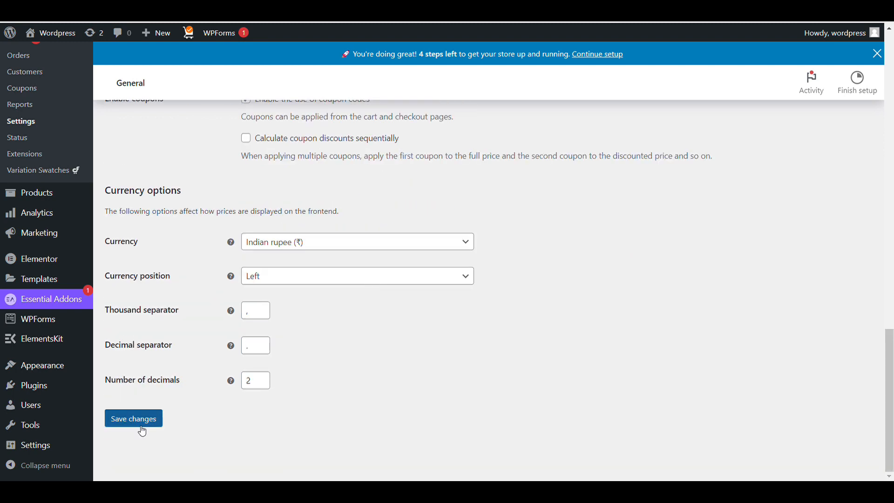
left_click(134, 418)
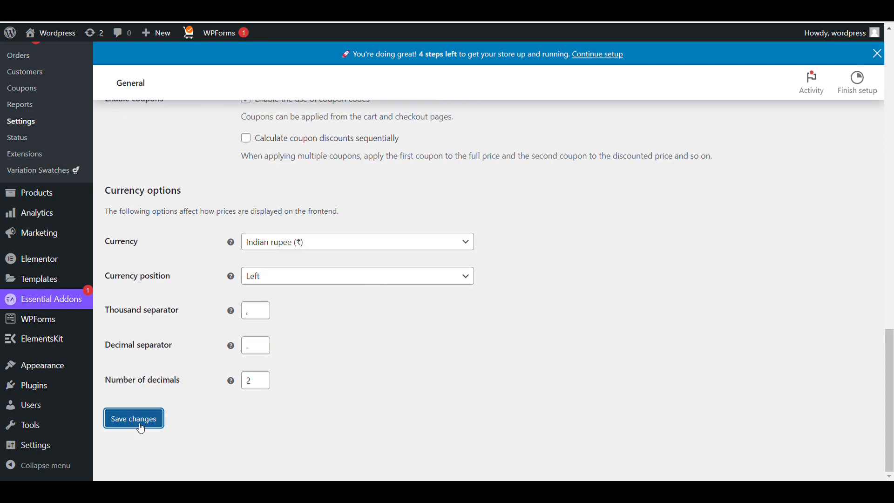
left_click(133, 418)
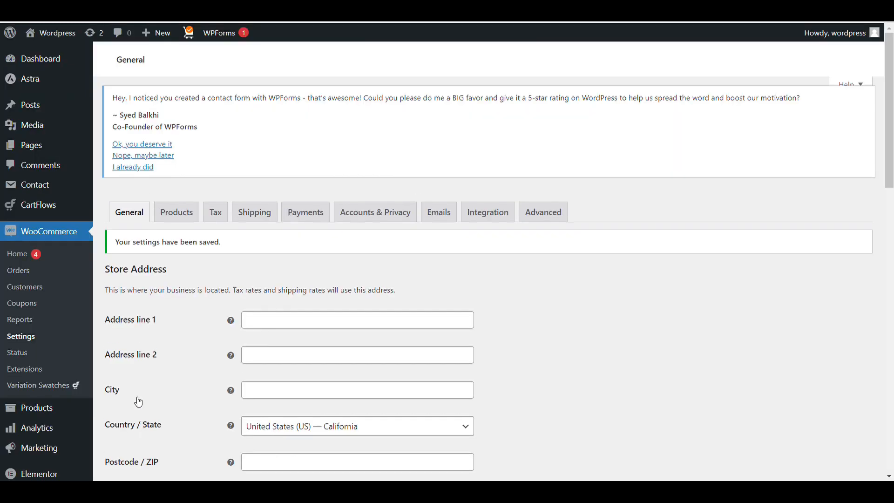
scroll("up", 3)
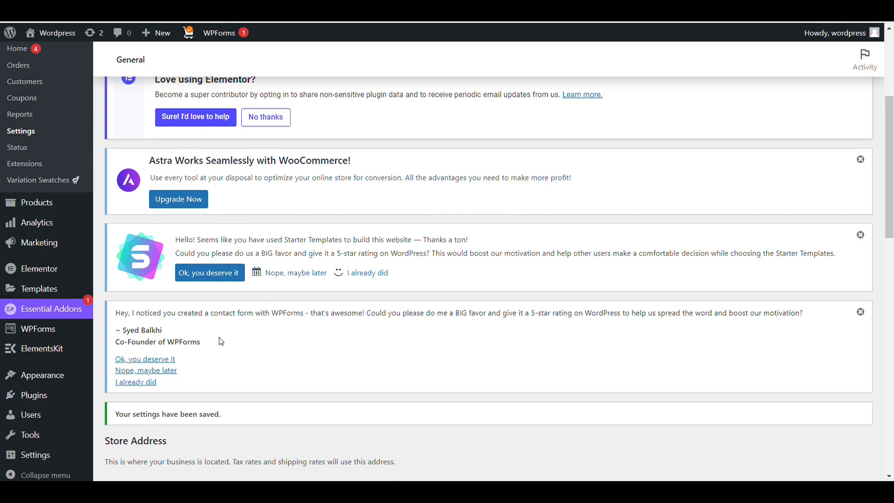
scroll("up", 3)
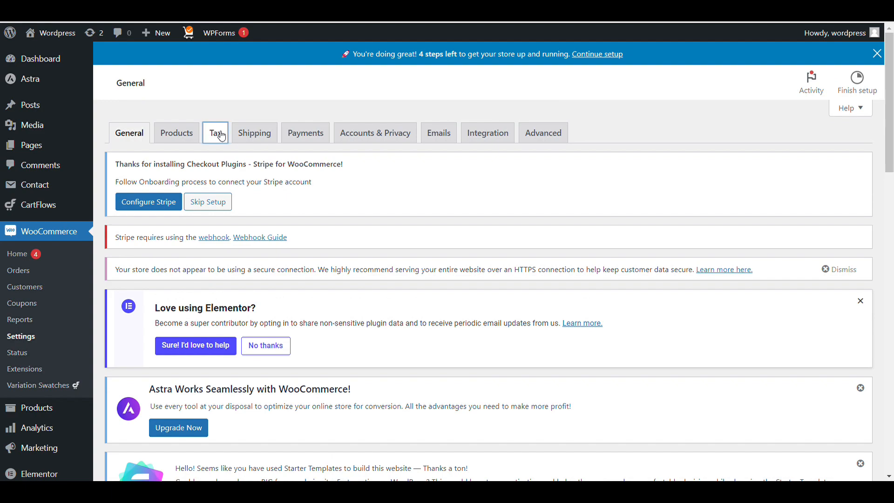
In the Tax settings, choose 'Yes, I will enter prices inclusive of tax'.
left_click(216, 133)
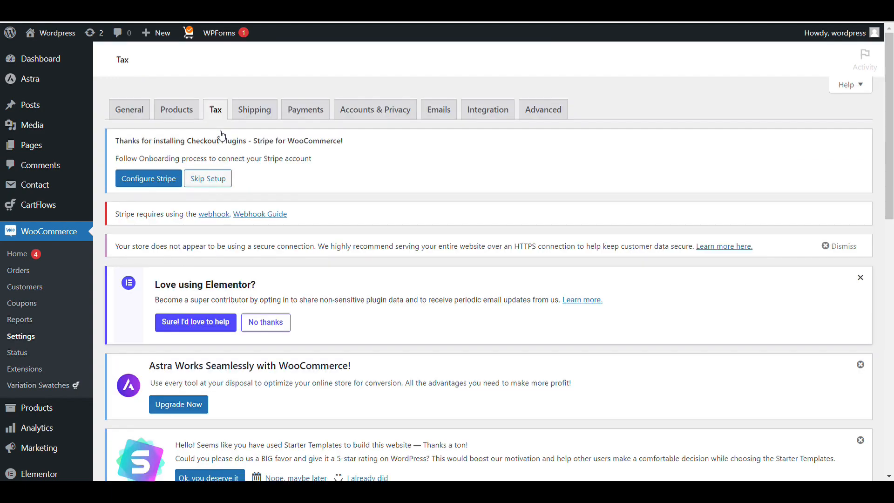
left_click(215, 109)
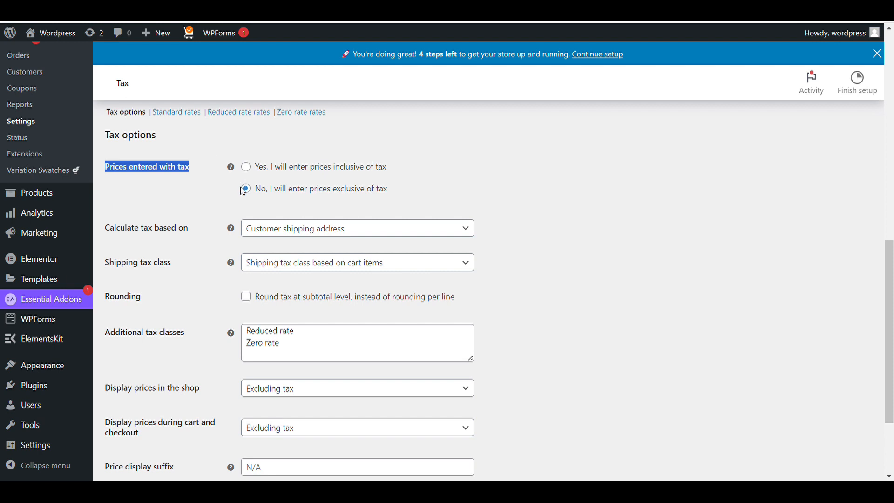
left_click(245, 166)
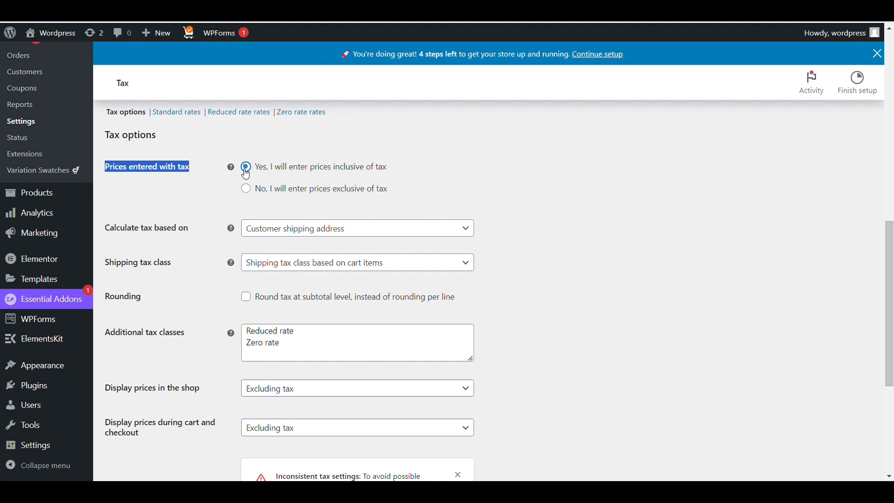
mouse_move(263, 189)
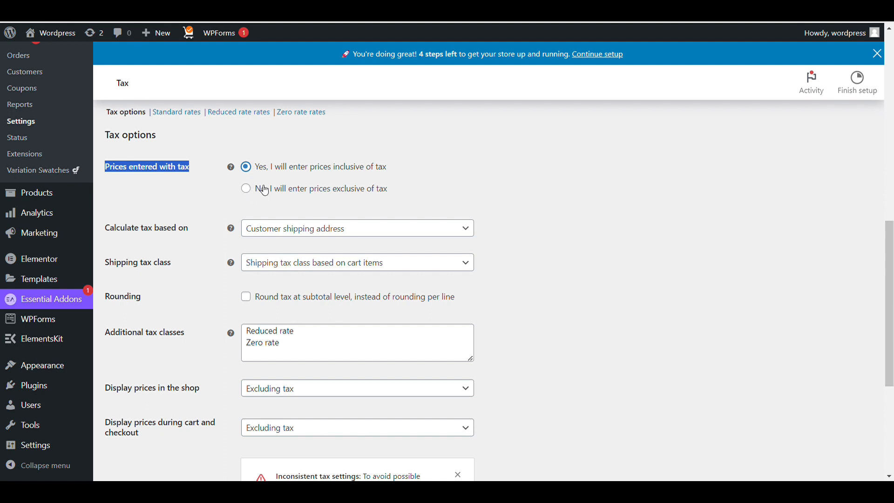
scroll("down", 3)
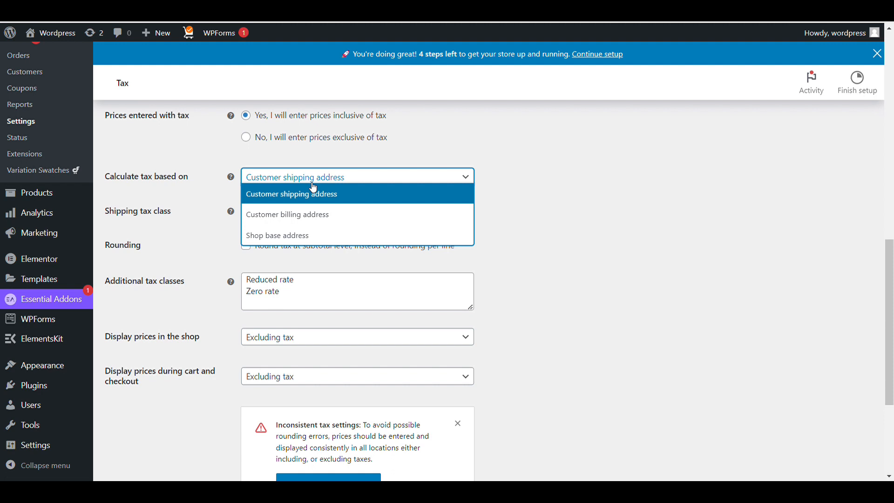
Set 'Calculate tax based on' to Customer shipping address.
left_click(288, 214)
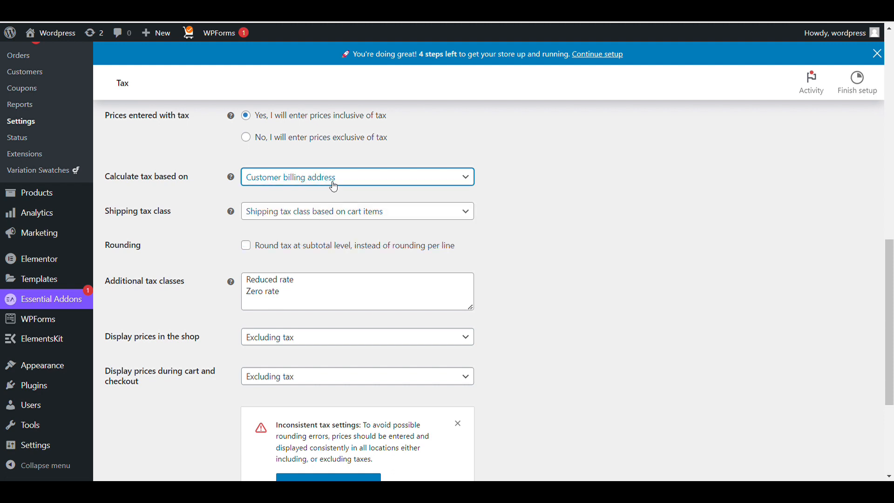
left_click(357, 177)
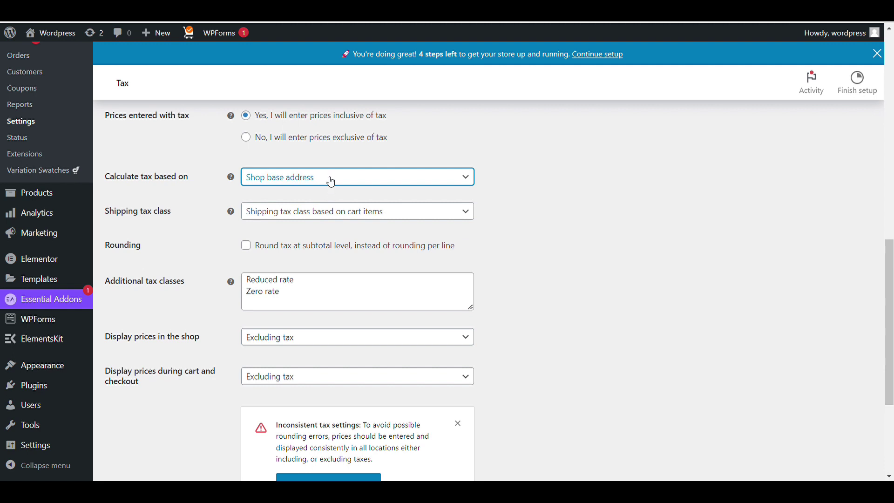
left_click(357, 176)
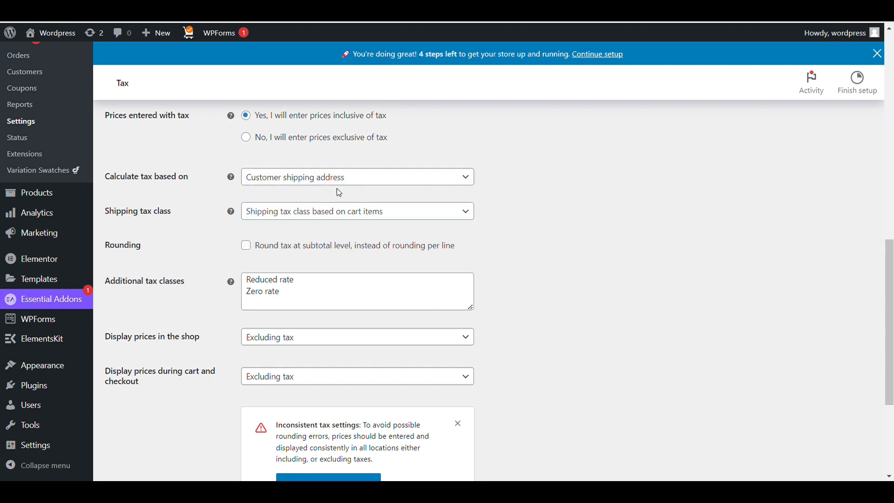
Set the shipping tax class to Standard and save the tax options.
left_click(356, 211)
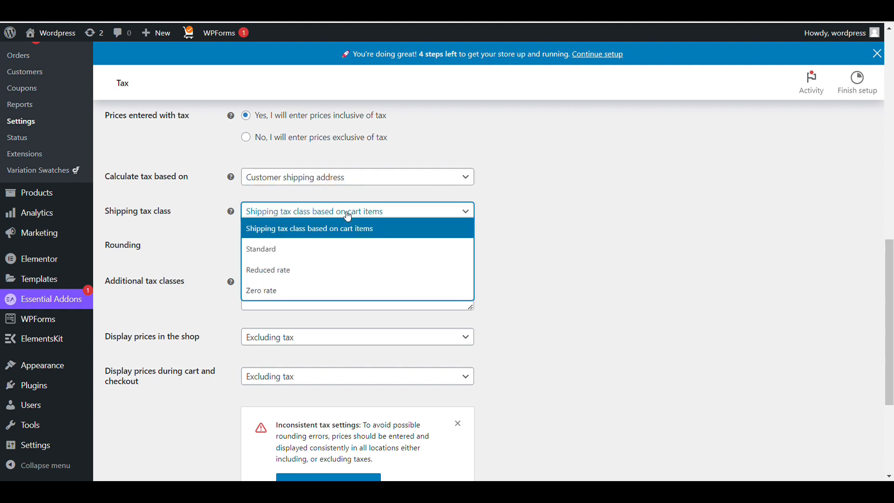
mouse_move(353, 242)
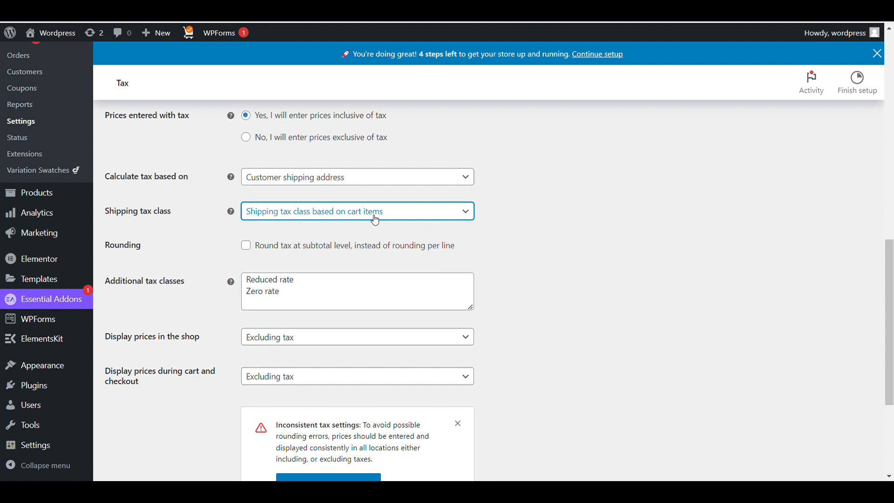
left_click(357, 211)
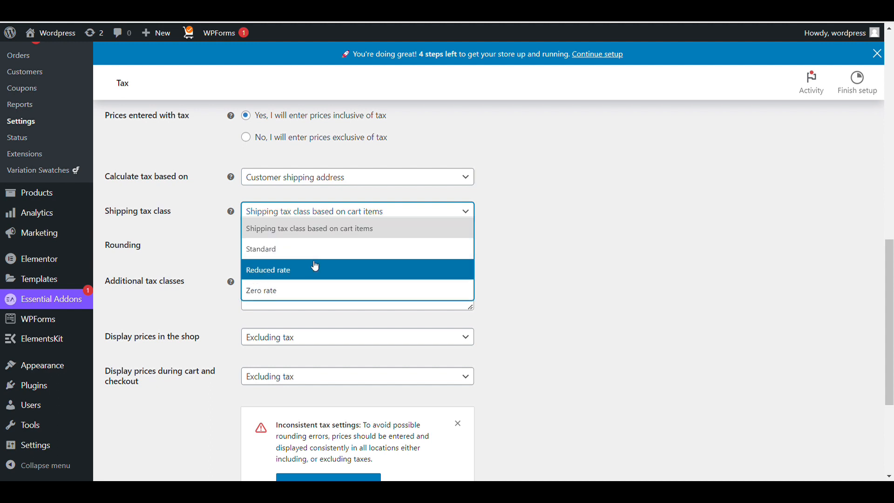
mouse_move(315, 249)
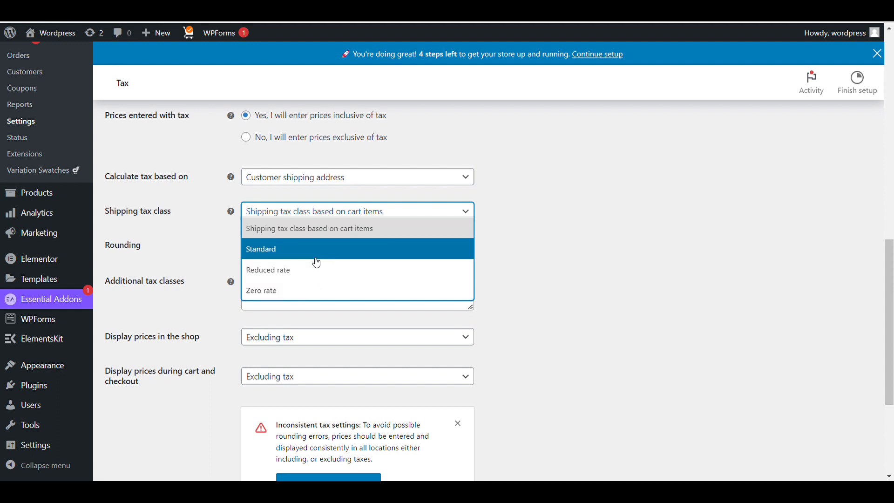
left_click(267, 270)
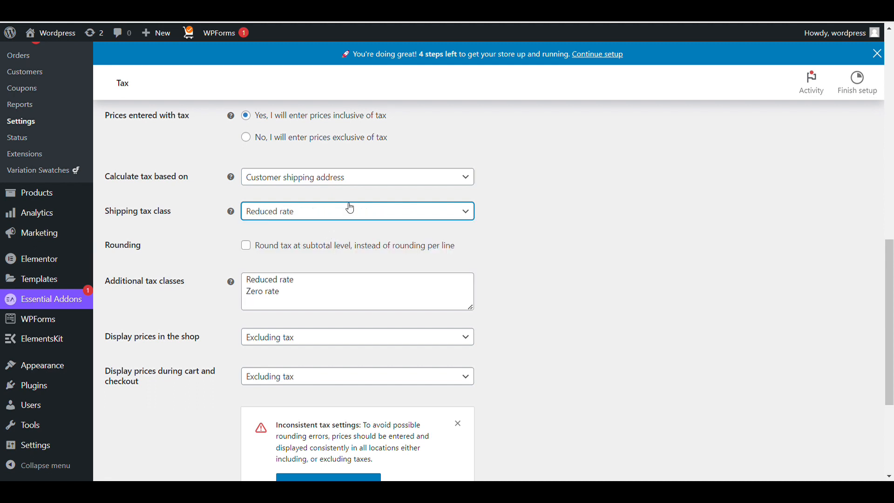
left_click(357, 211)
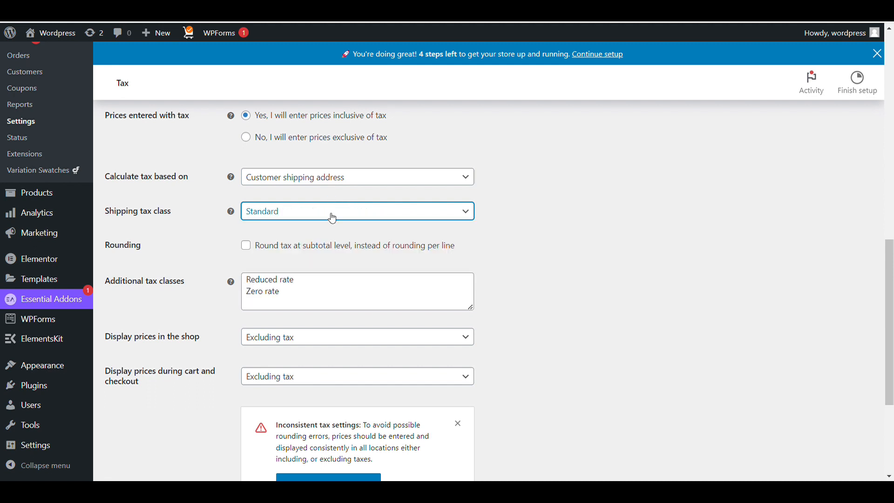
scroll("down", 3)
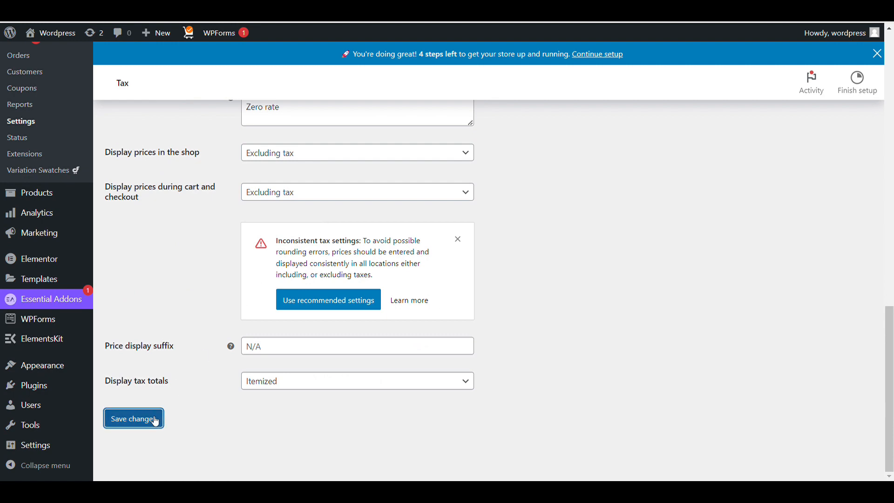
left_click(134, 418)
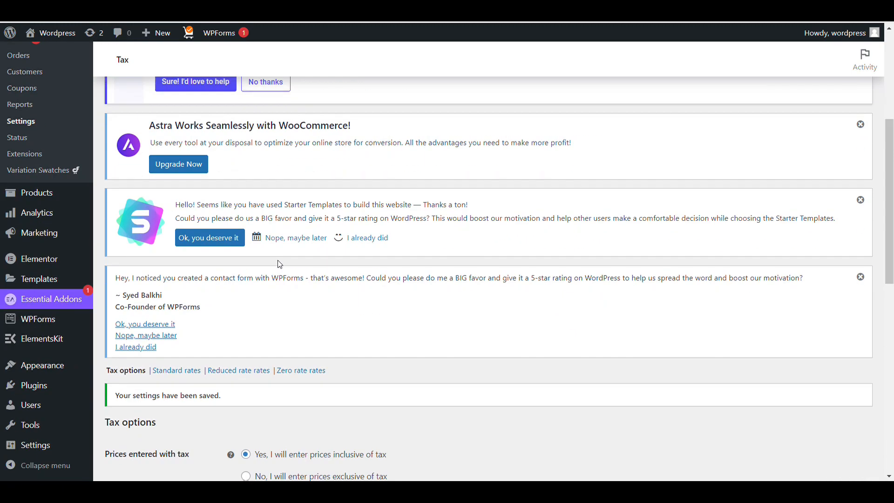
Bring up the empty Standard tax rates table.
scroll("down", 3)
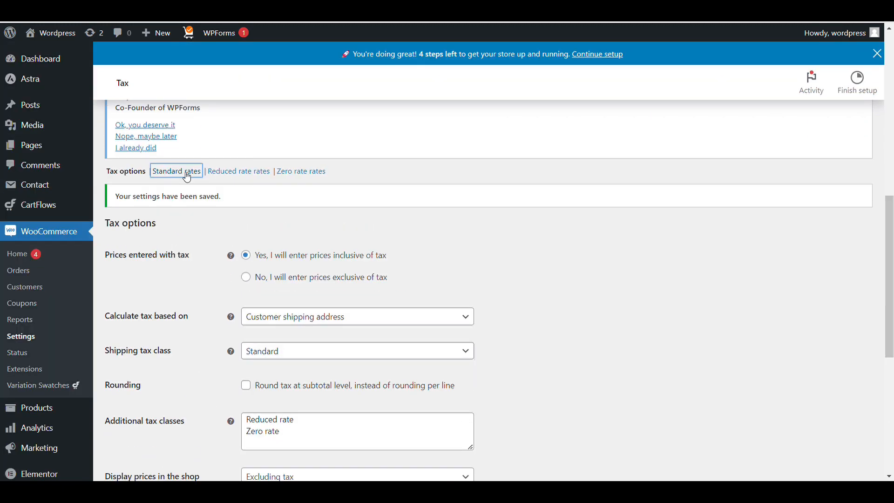
left_click(176, 171)
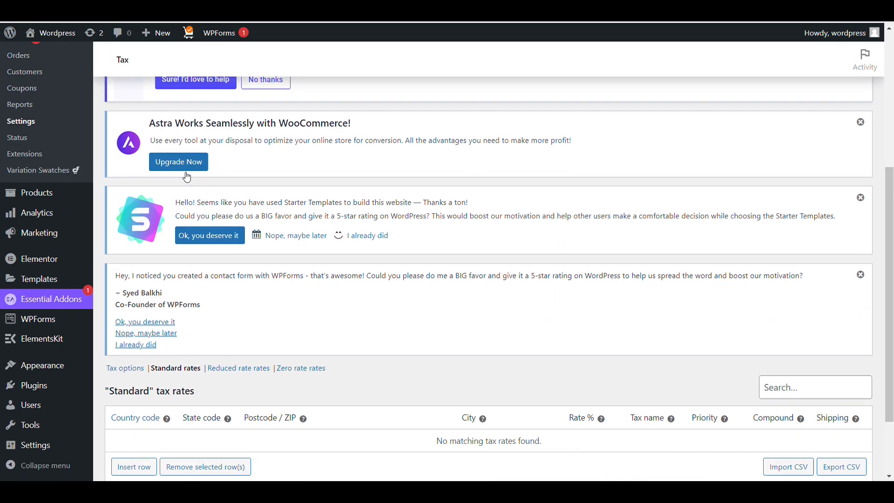
scroll("down", 3)
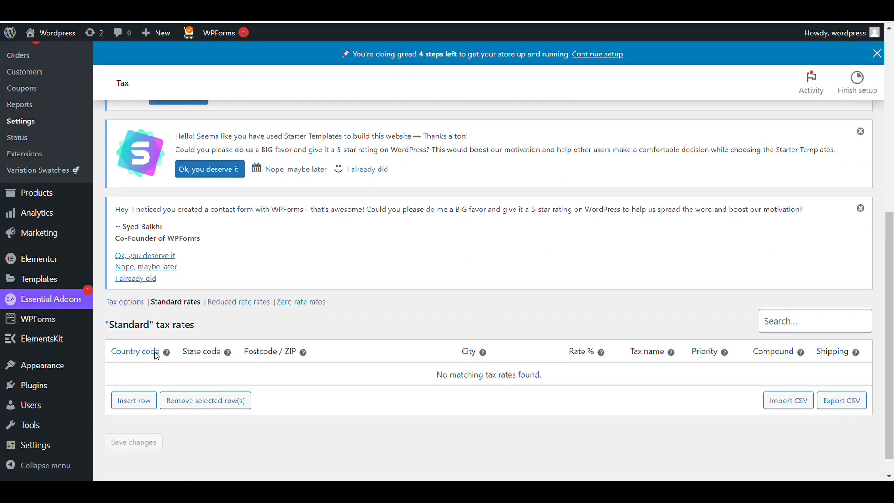
mouse_move(152, 381)
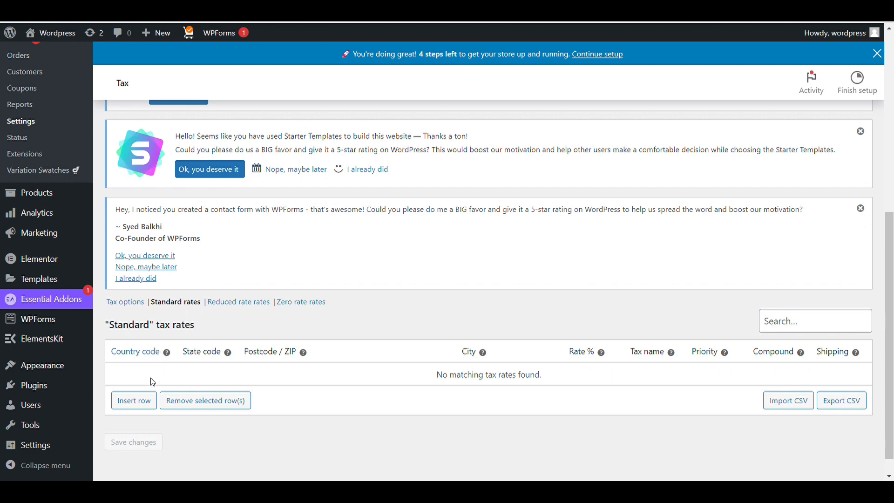
scroll("up", 3)
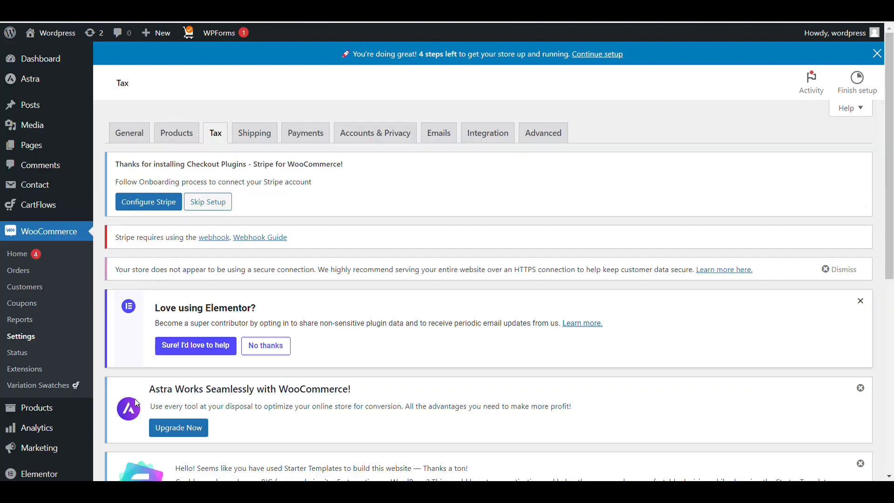
Add a Standard rate for country IN at 8% named GST and save it.
scroll("down", 3)
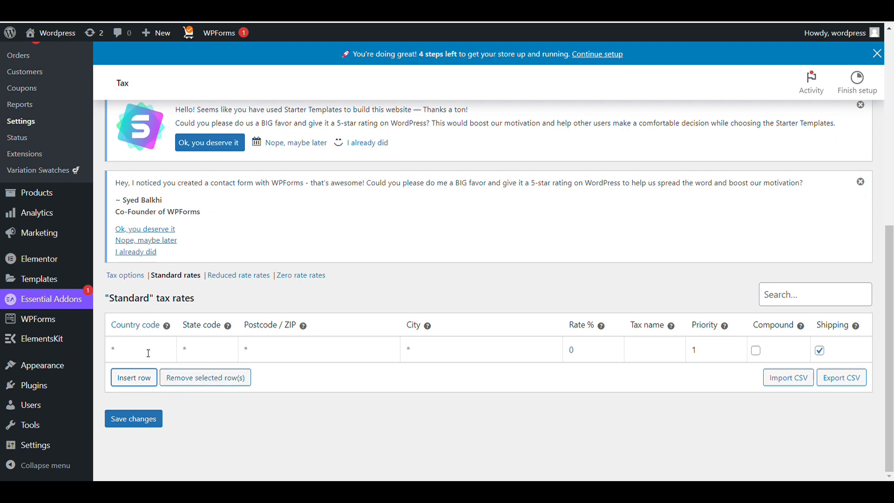
type("IN")
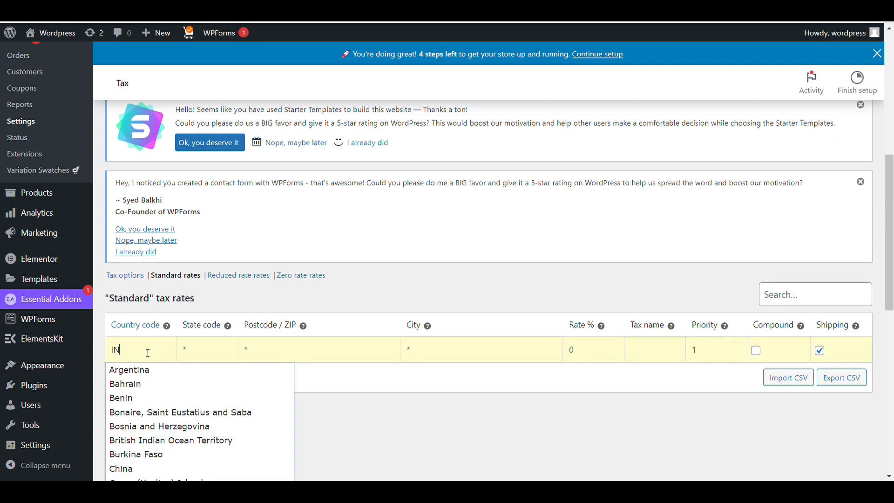
left_click(206, 349)
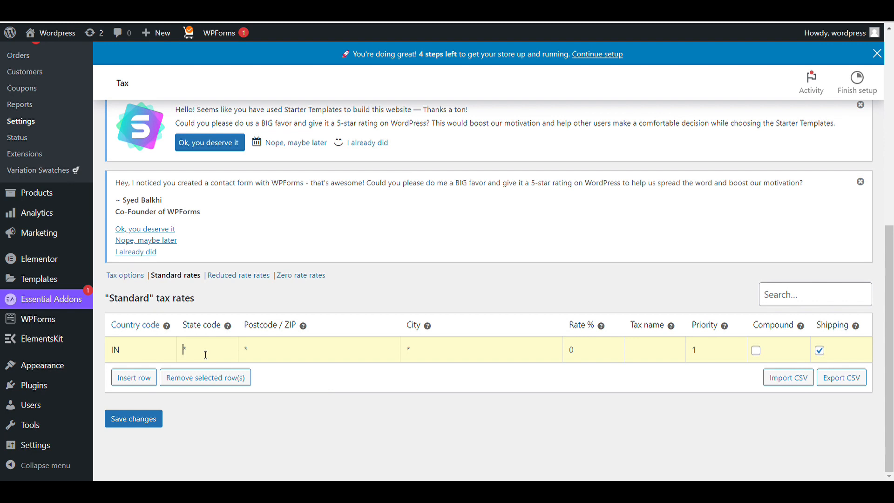
mouse_move(232, 350)
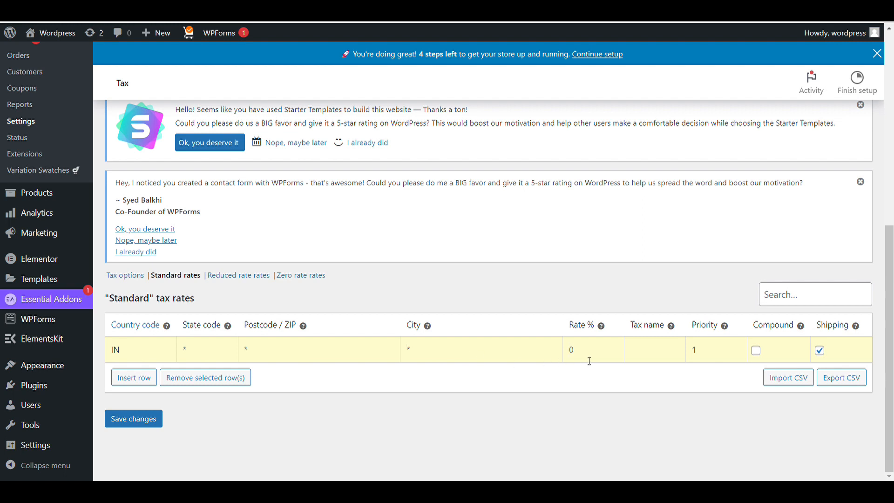
type("8")
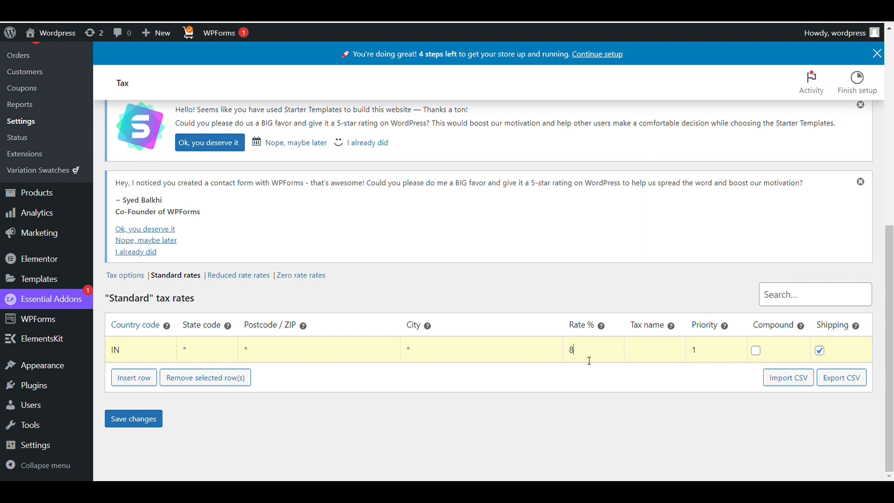
left_click(653, 349)
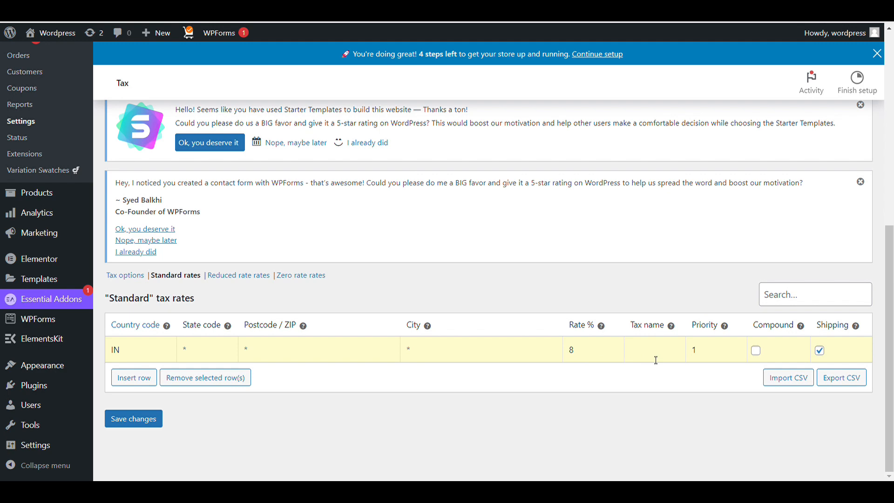
type("GST")
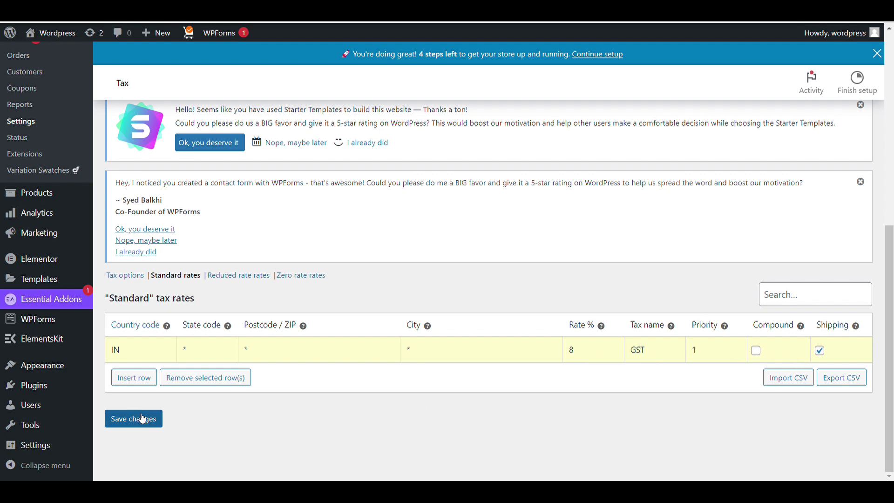
left_click(133, 418)
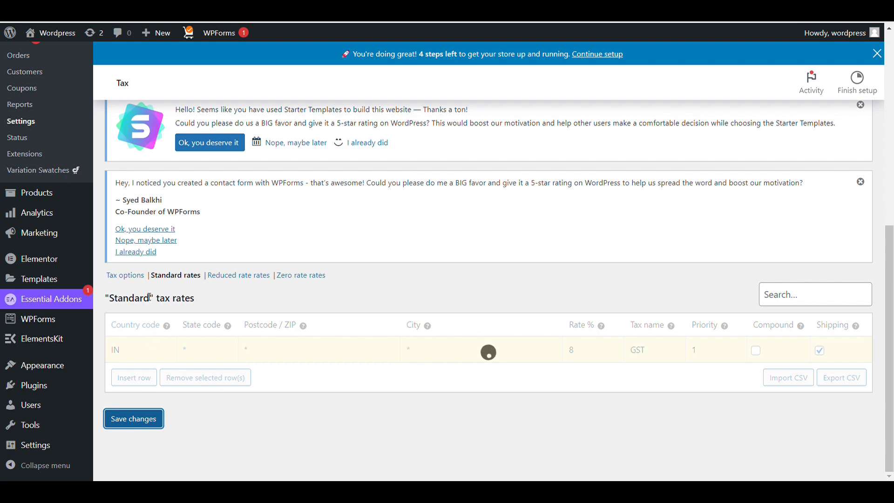
left_click(133, 418)
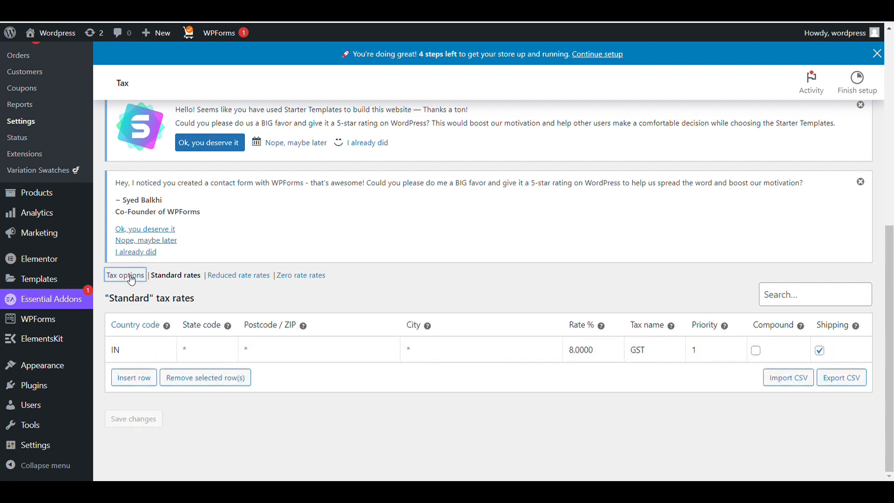
Return to the tax options and resave them with inclusive pricing and shipping-address basis.
left_click(124, 275)
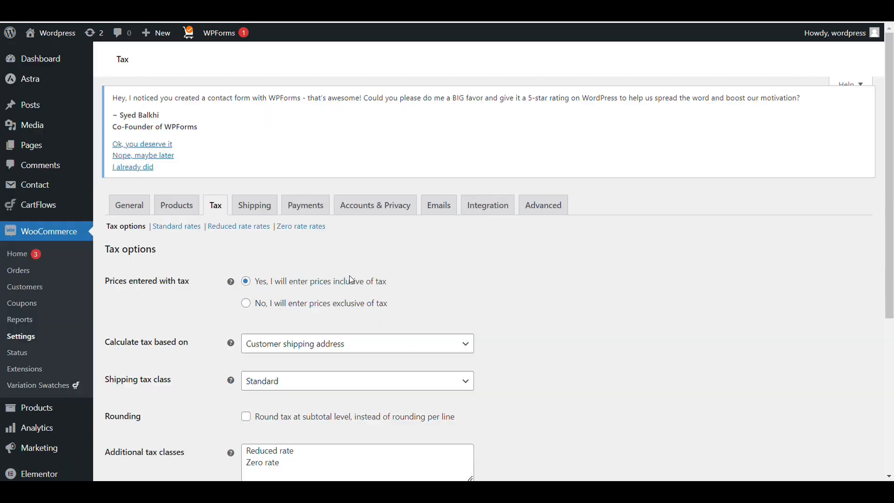
scroll("down", 3)
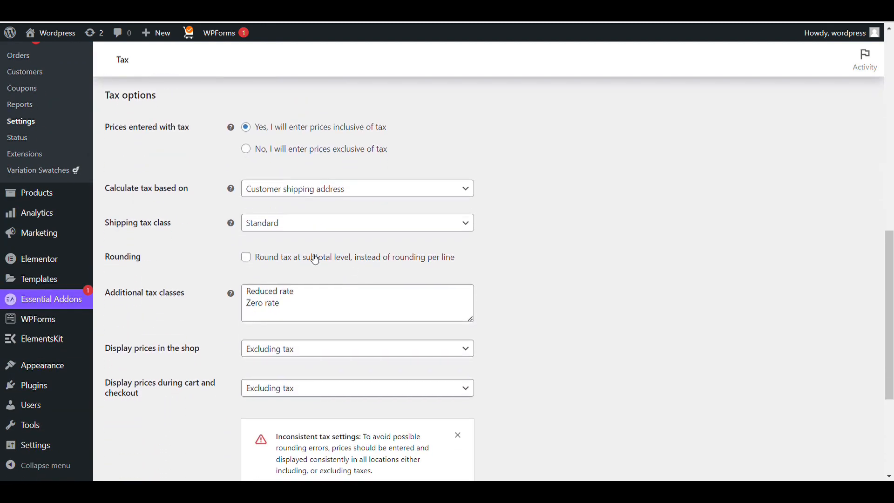
left_click(356, 222)
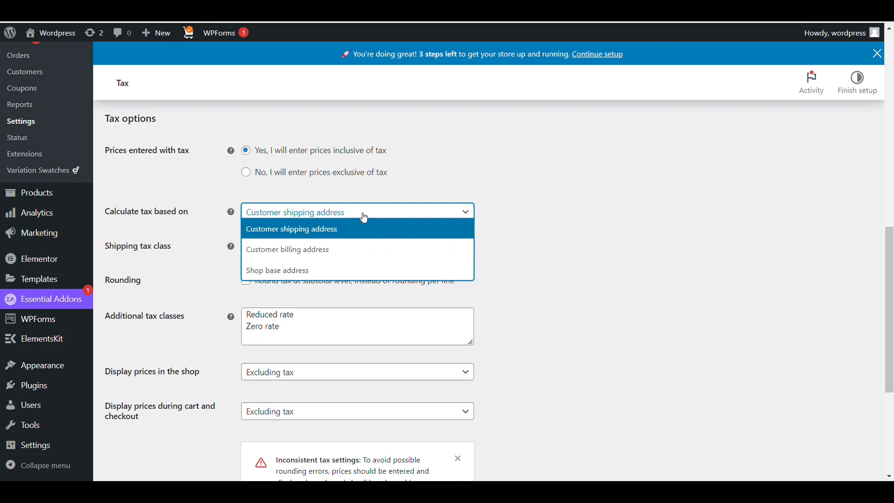
scroll("down", 3)
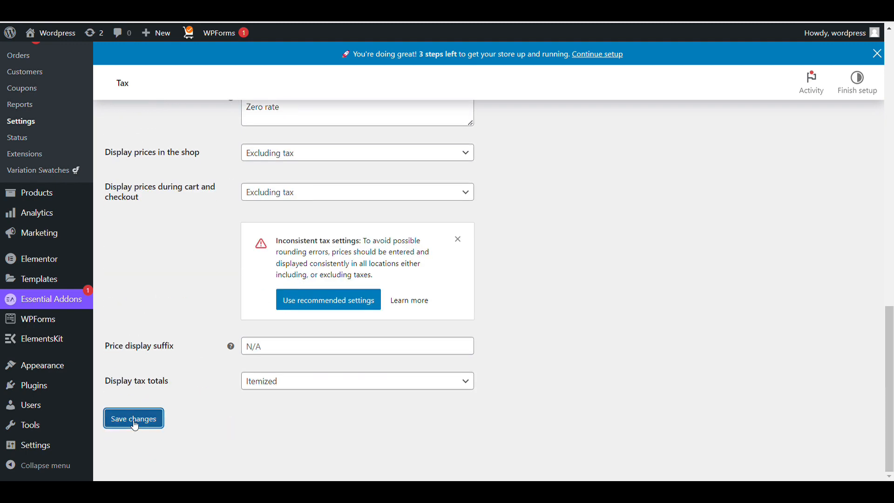
left_click(133, 418)
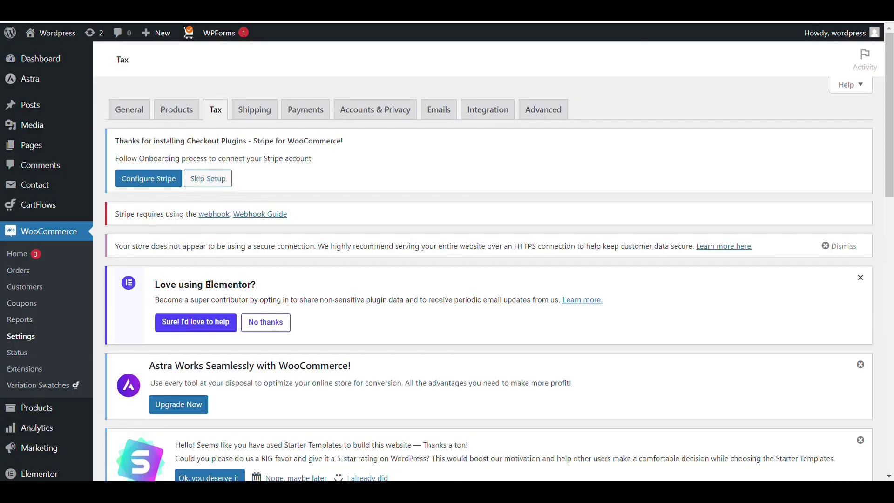
Go back to the storefront cart showing Birdnest Japanese at ₹84.90.
scroll("down", 3)
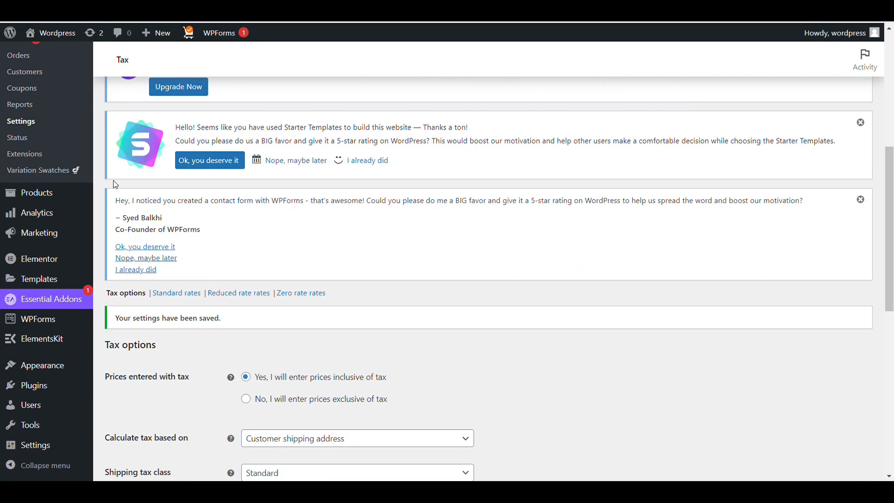
left_click(57, 33)
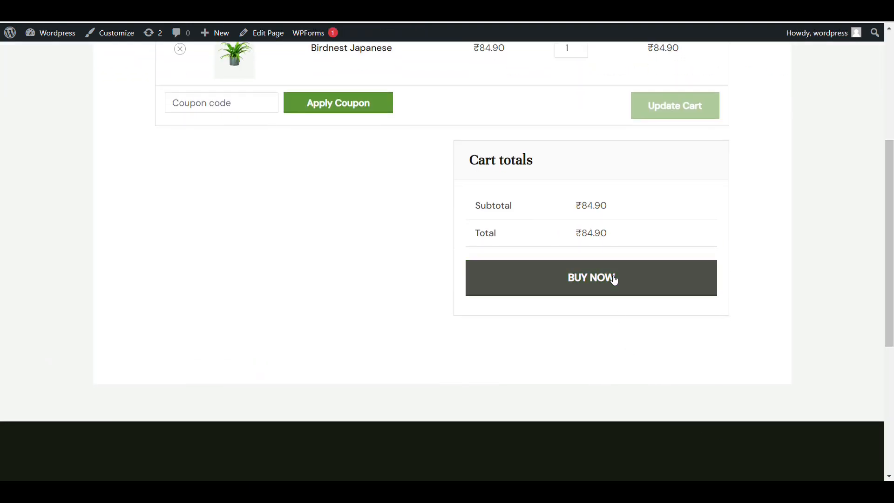
Proceed to checkout at ₹78.61 and expand the billing Country / Region list.
left_click(592, 277)
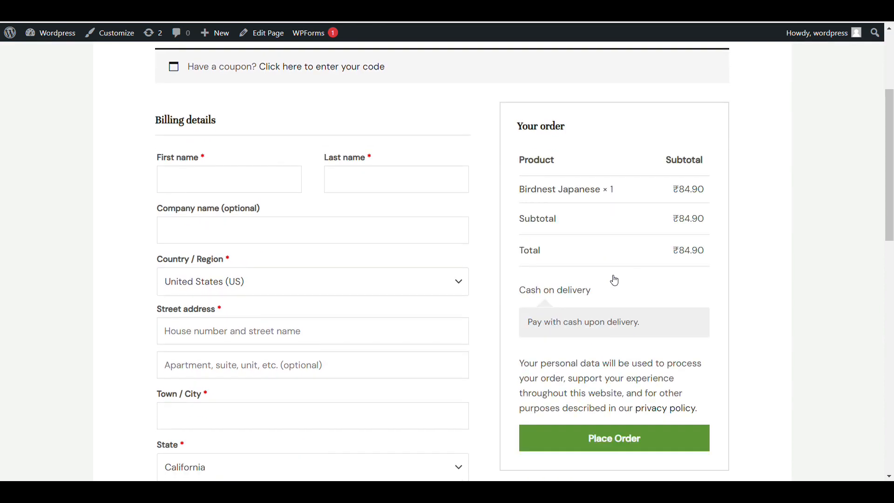
mouse_move(615, 280)
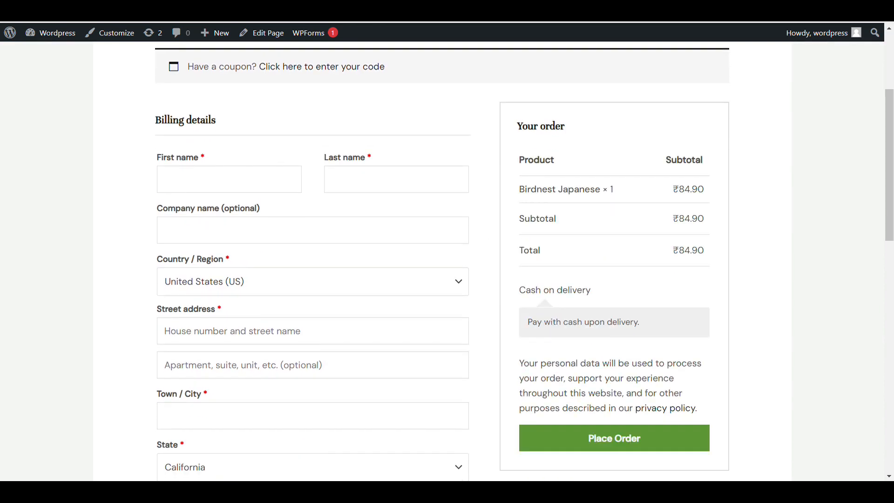
left_click(312, 281)
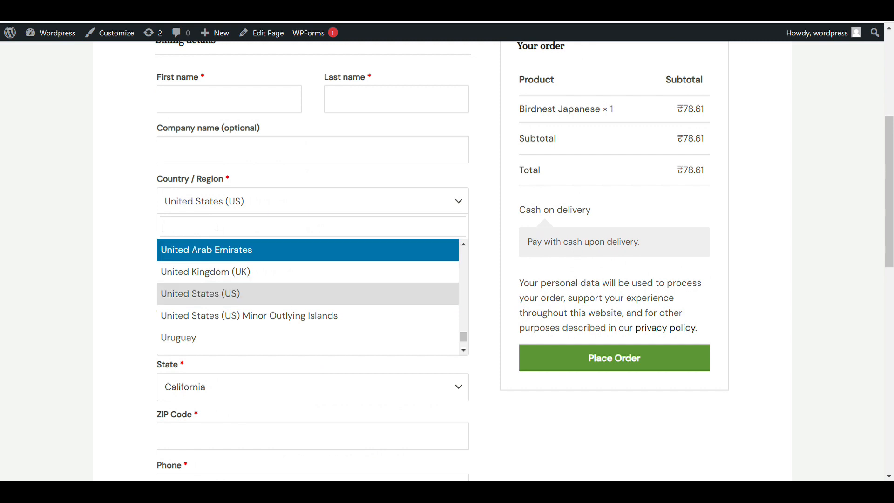
Choose India as billing country so checkout shows ₹78.61 ex. VAT, GST ₹6.29, total ₹84.90.
type("indi")
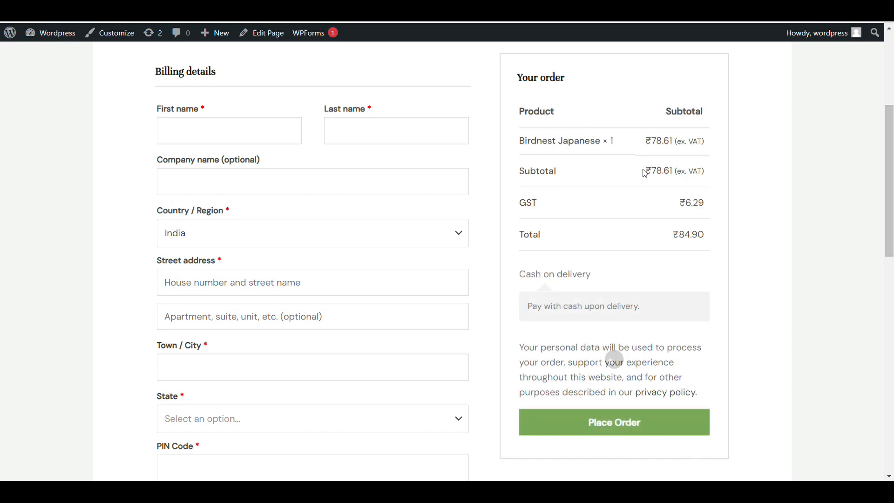
mouse_move(534, 147)
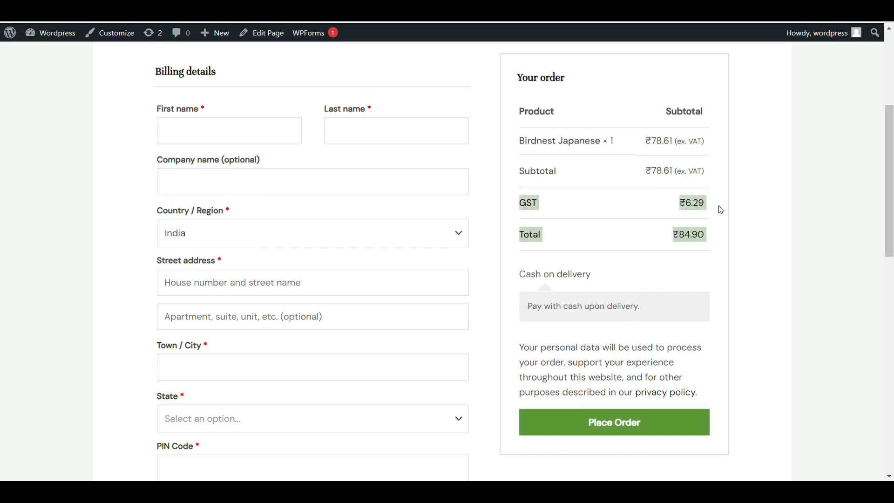
mouse_move(705, 201)
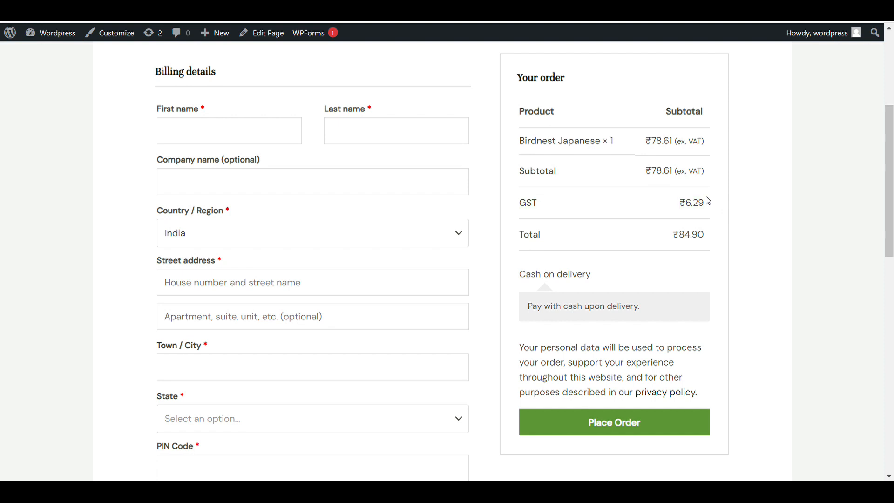
mouse_move(690, 218)
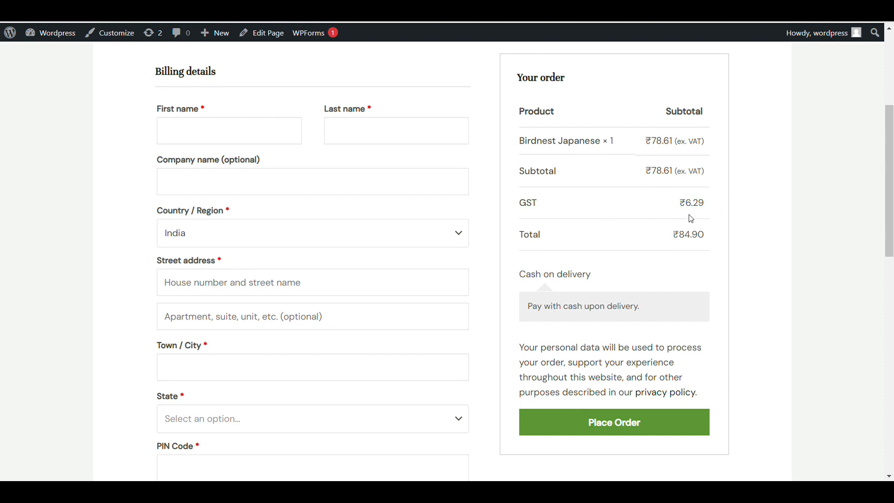
scroll("down", 3)
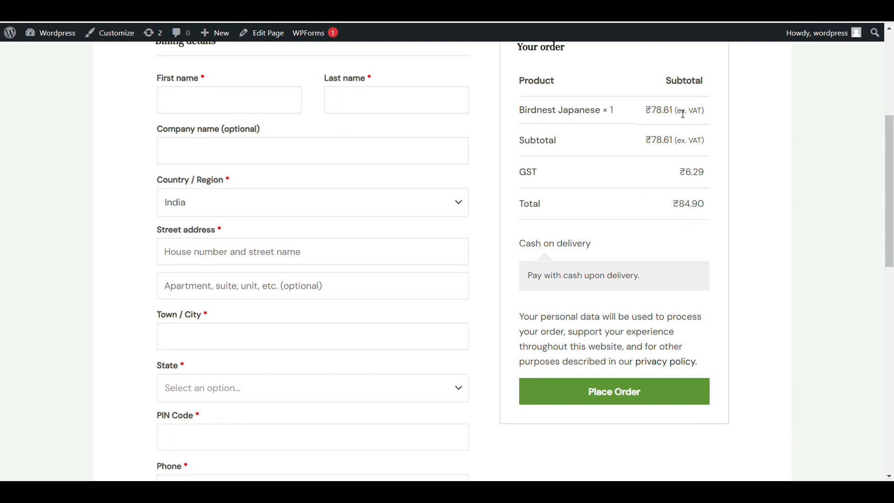
double_click(690, 109)
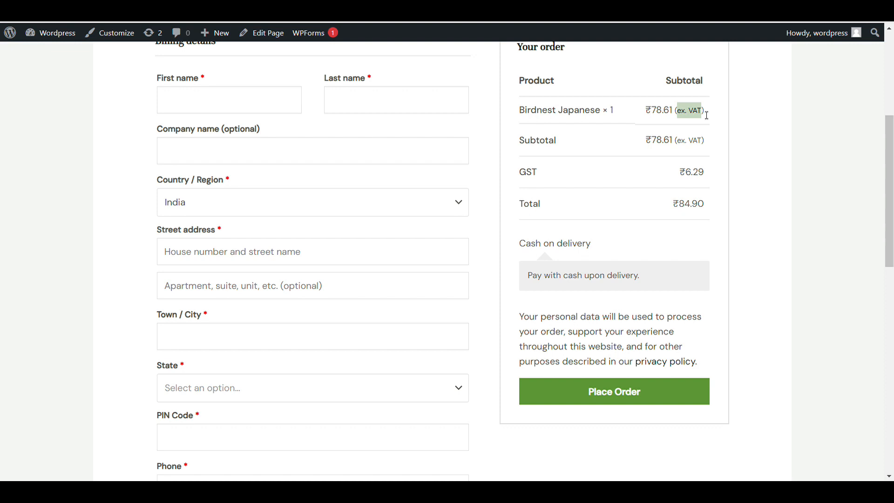
mouse_move(511, 164)
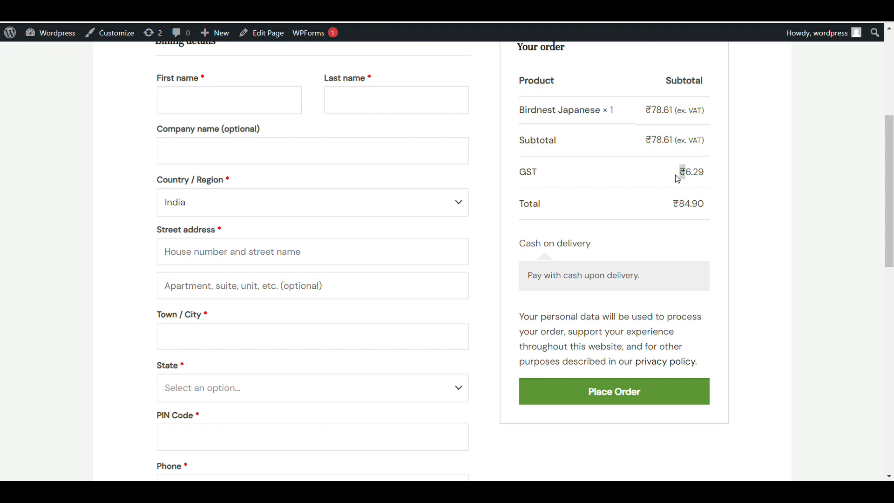
mouse_move(551, 175)
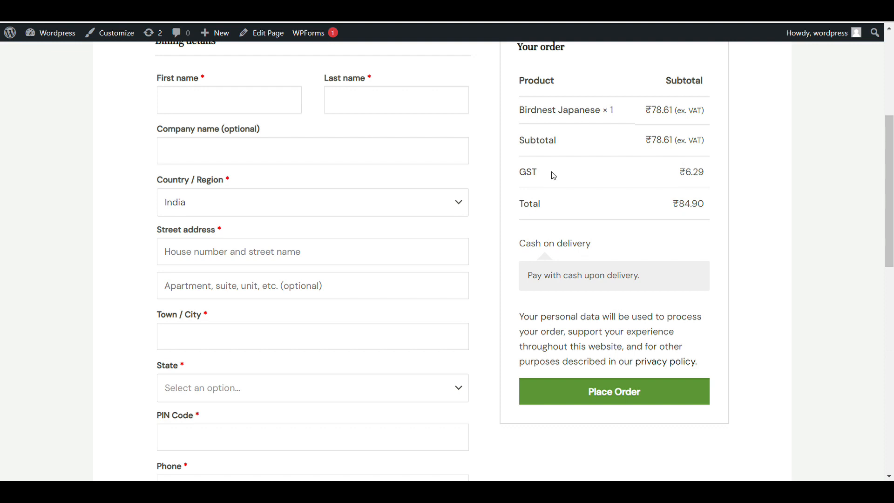
mouse_move(343, 123)
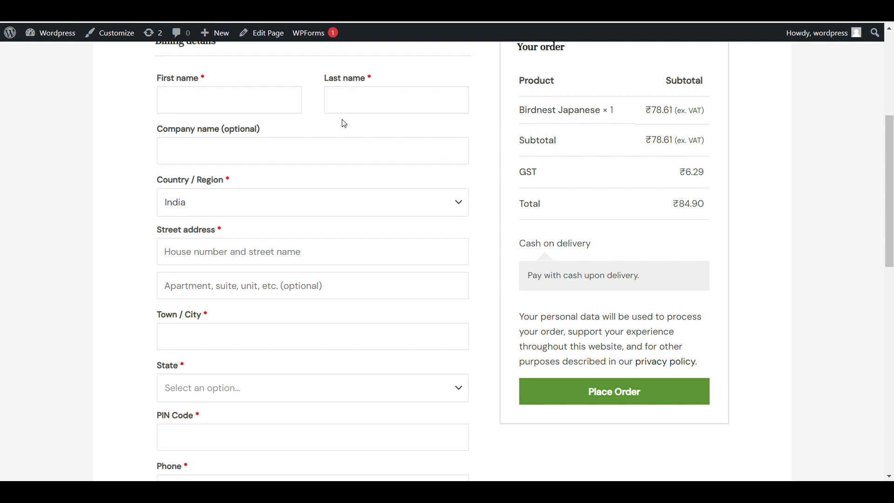
mouse_move(116, 33)
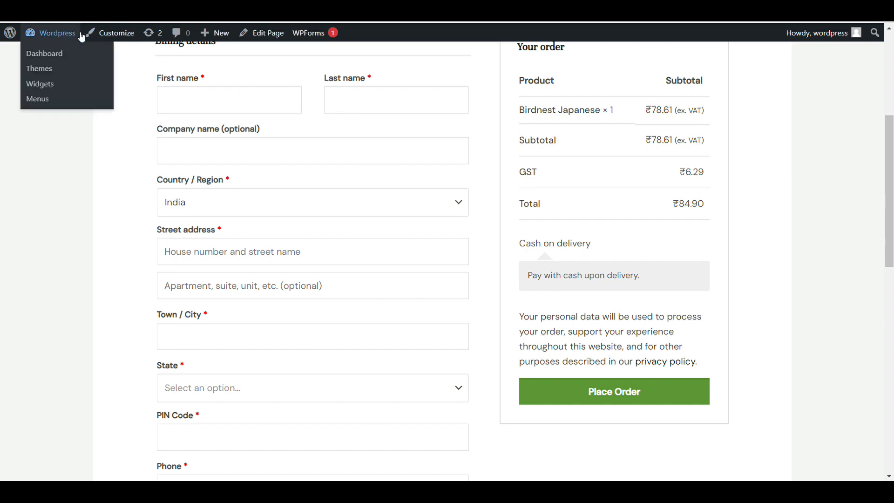
Return to the admin and reach the WooCommerce Tax standard rates table.
left_click(44, 53)
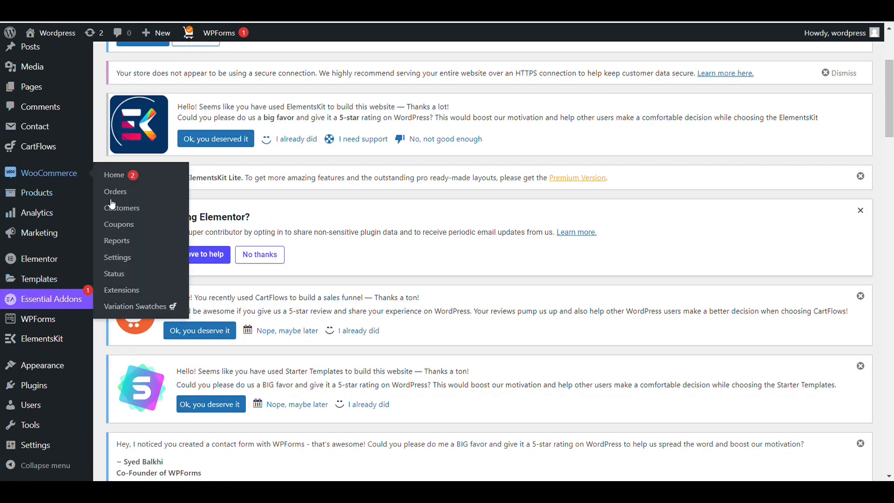
mouse_move(118, 257)
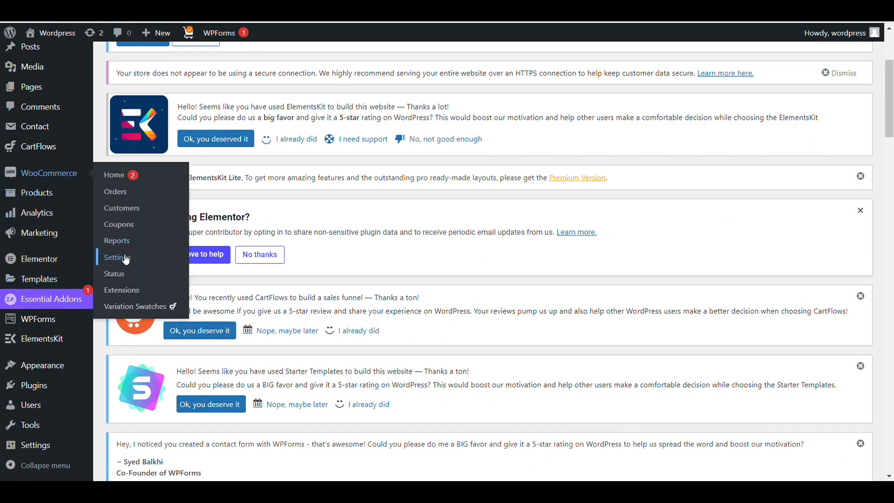
left_click(117, 257)
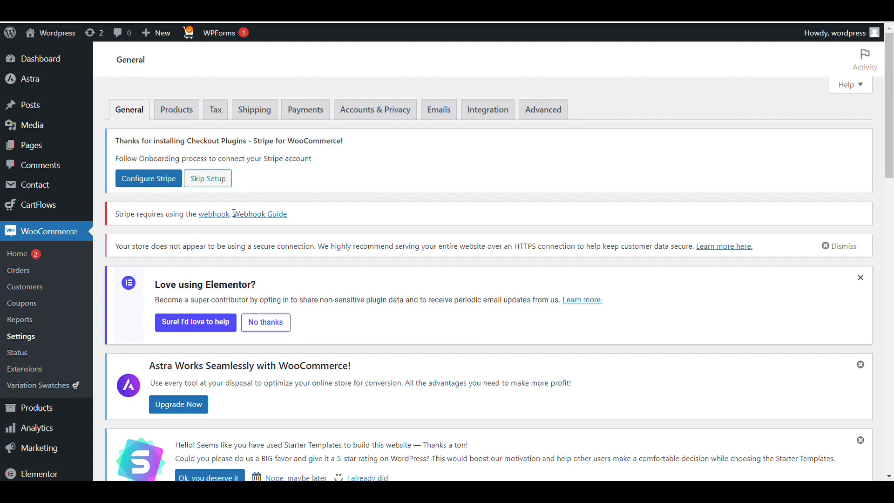
scroll("down", 3)
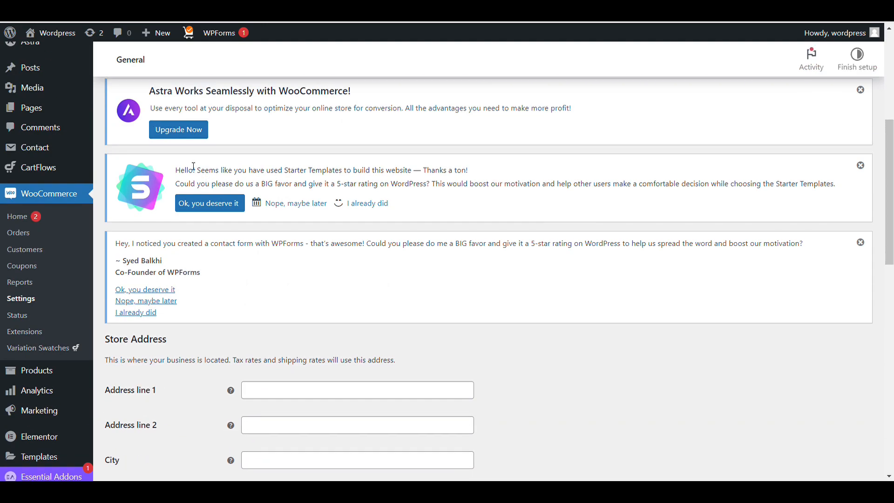
scroll("up", 3)
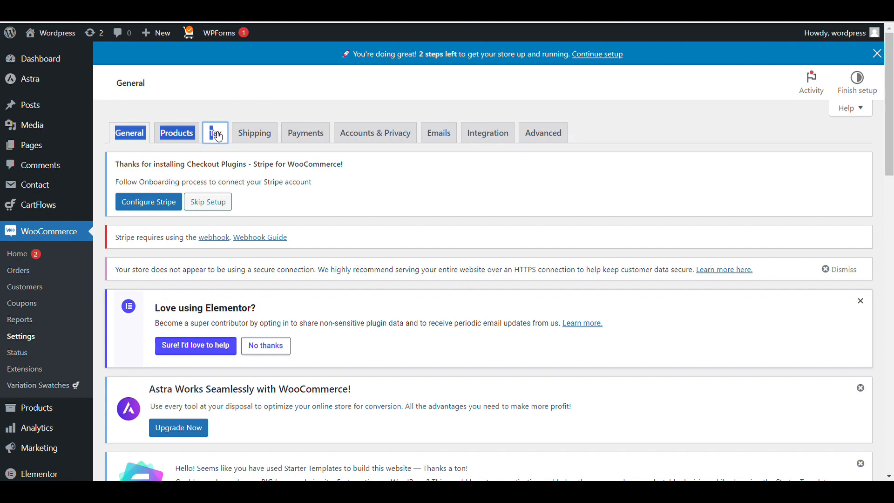
left_click(215, 132)
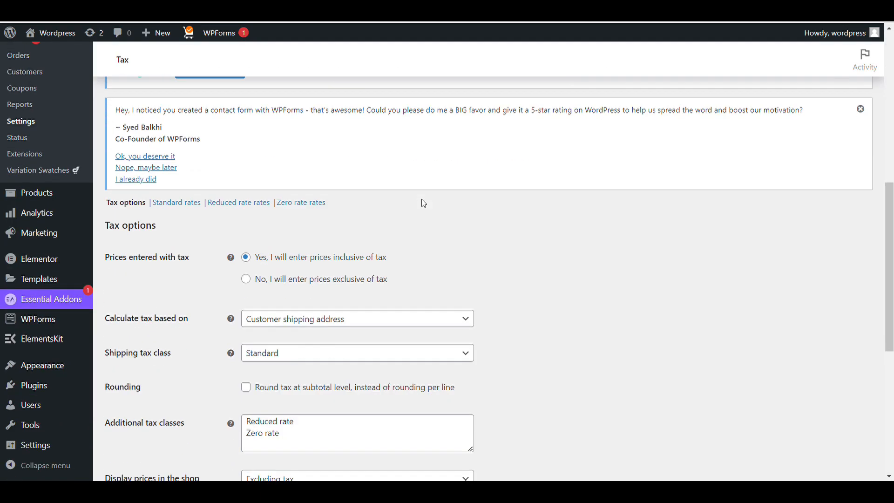
scroll("down", 3)
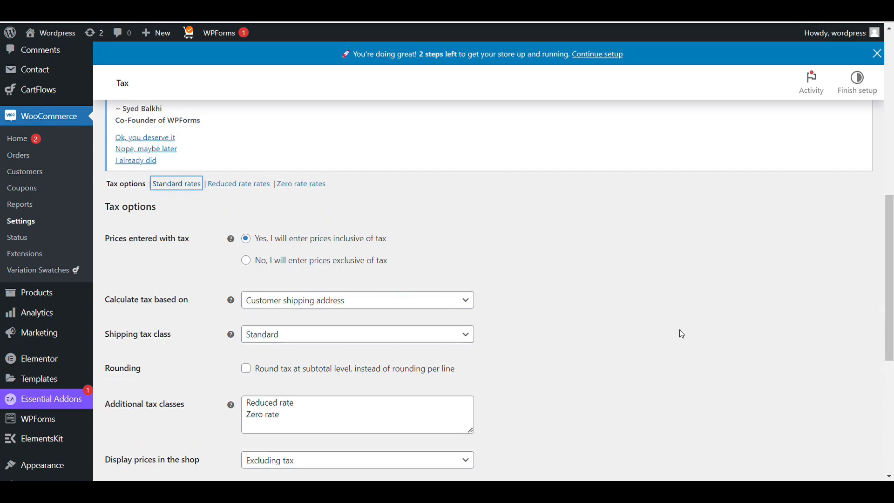
left_click(176, 183)
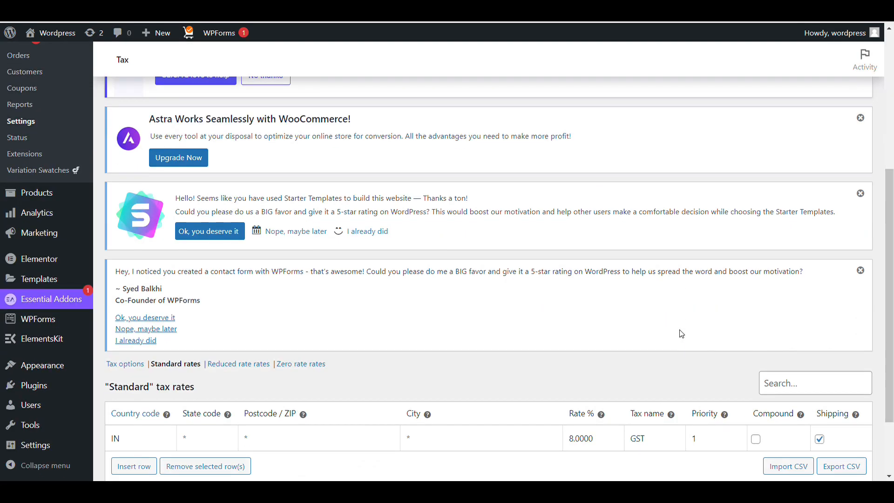
Change the IN row's GST rate from 8% to 18%.
scroll("down", 3)
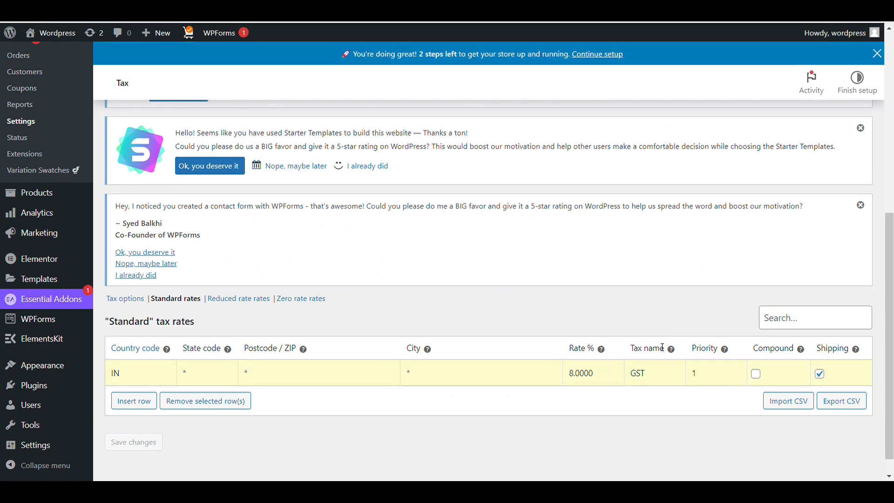
type("18")
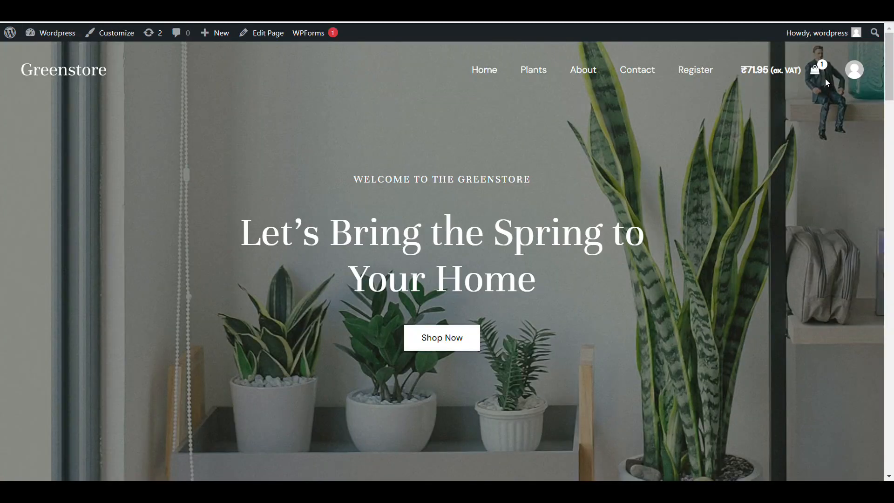
Go from the storefront cart to checkout showing ₹71.95 ex. VAT, GST 18% ₹12.95, total ₹84.90.
left_click(815, 70)
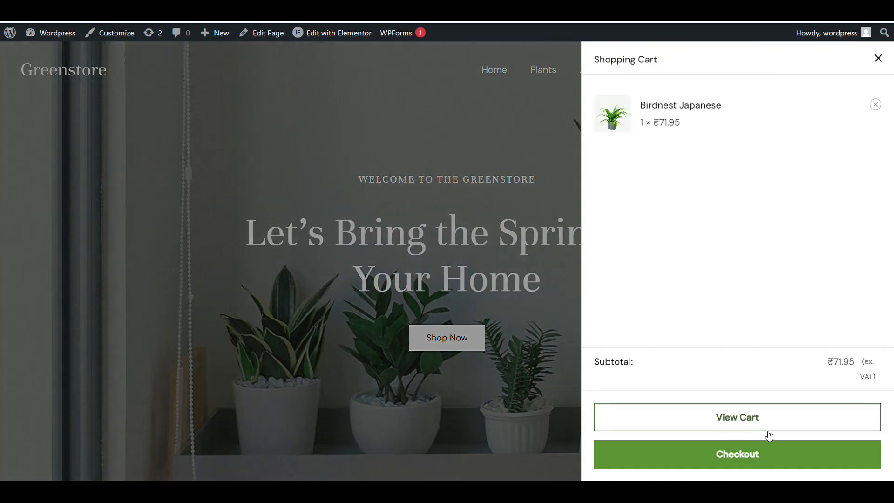
mouse_move(738, 455)
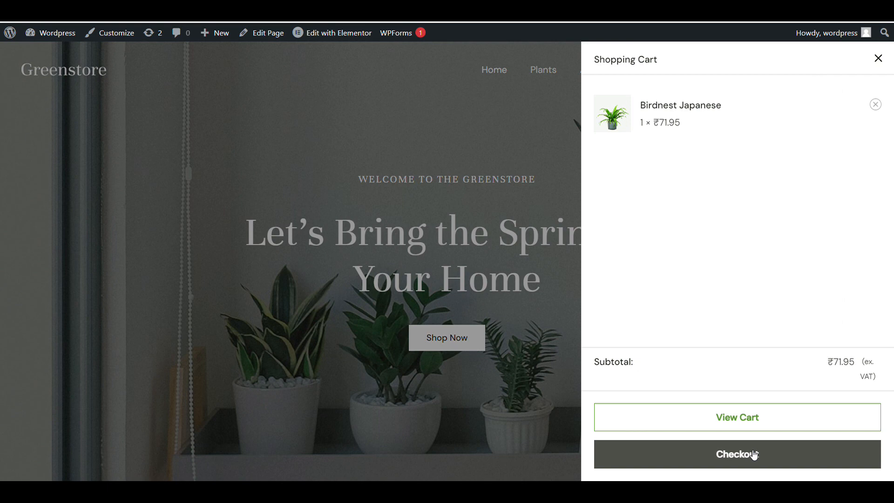
left_click(736, 454)
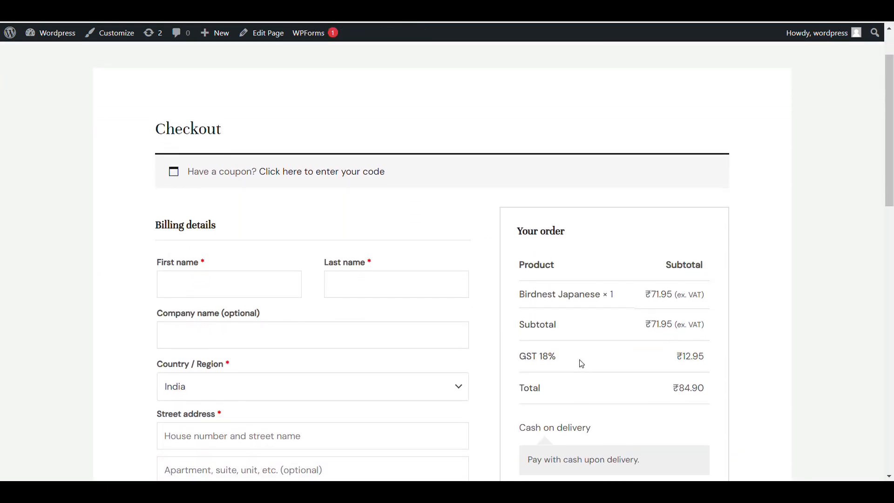
scroll("up", 3)
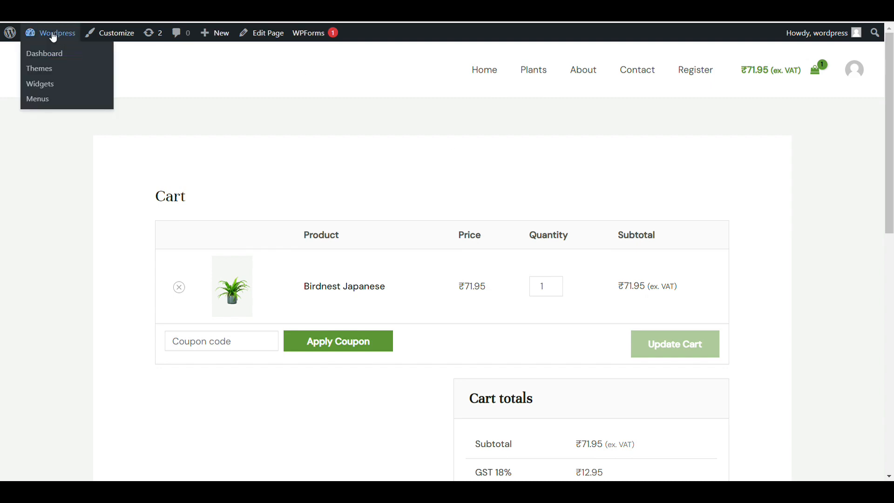
Return to the admin and reach the WooCommerce Tax options page.
left_click(45, 53)
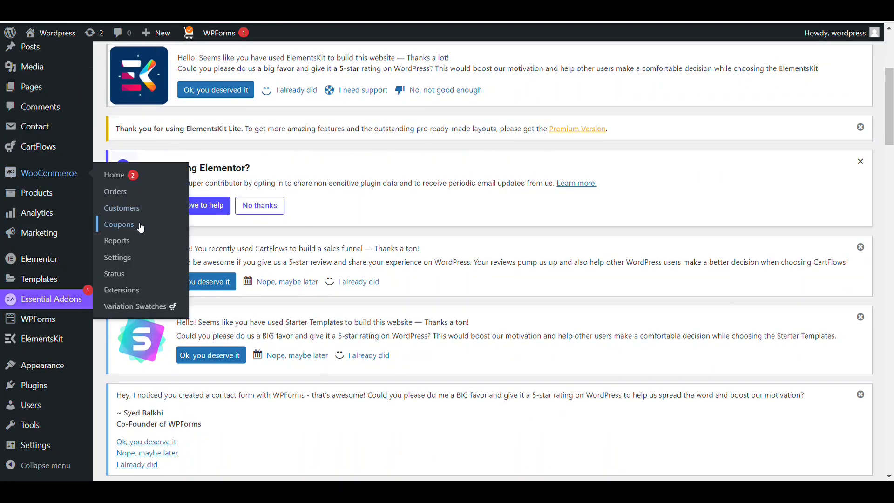
mouse_move(141, 266)
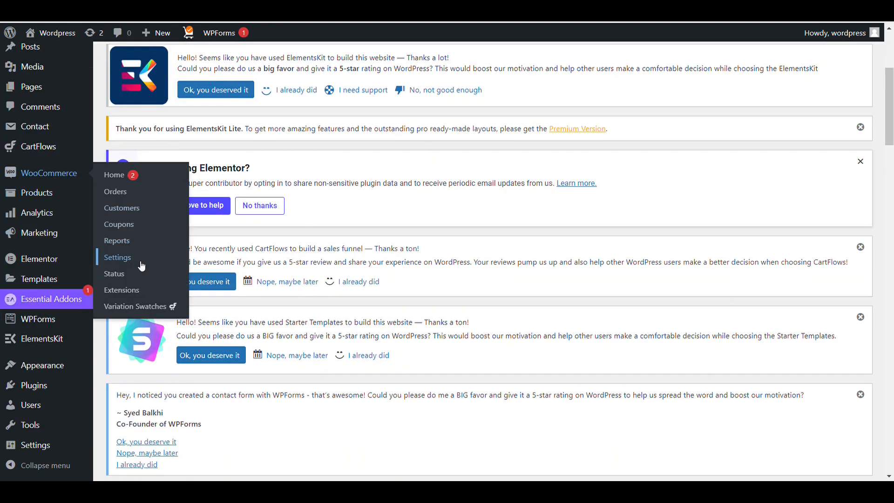
left_click(117, 257)
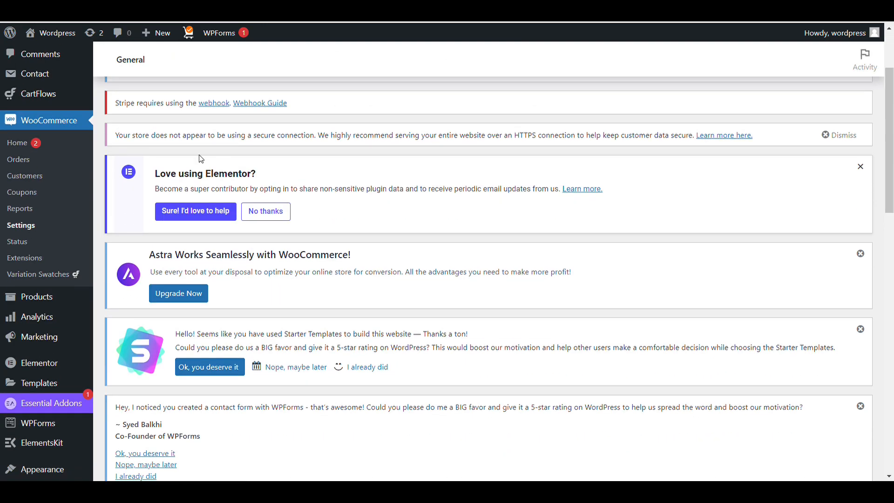
scroll("up", 3)
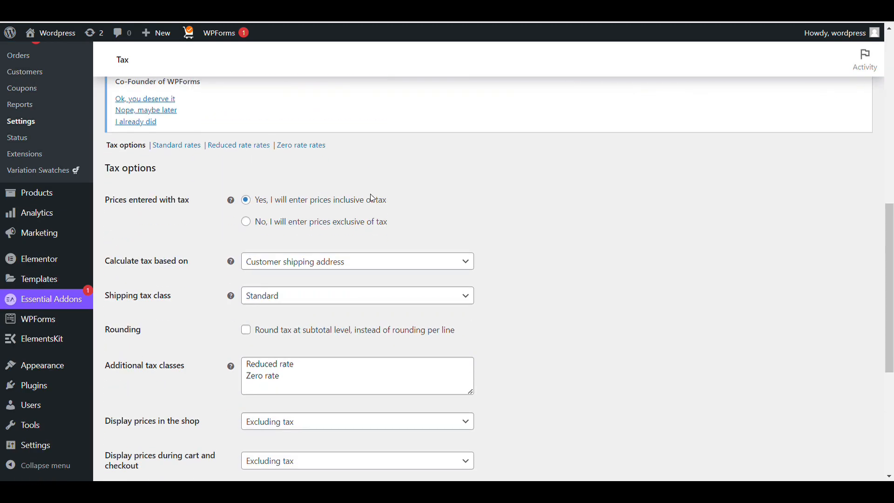
scroll("down", 3)
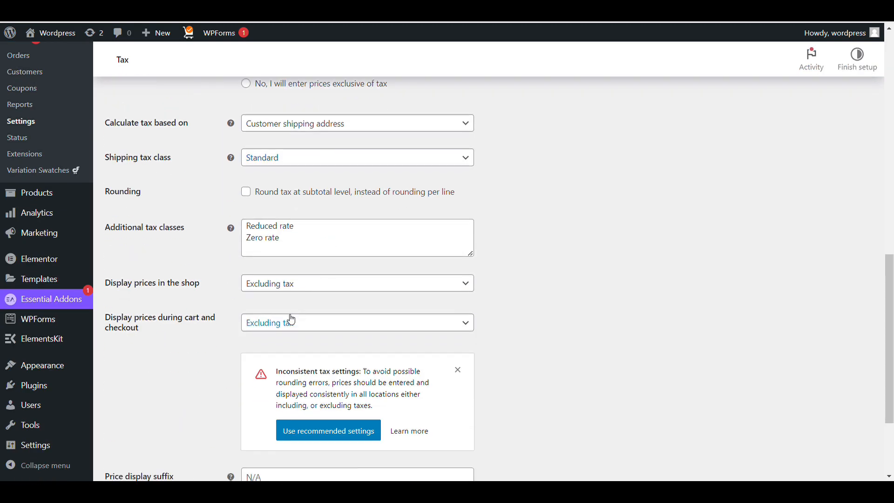
Set shop and cart/checkout prices to display including tax and save changes.
left_click(356, 283)
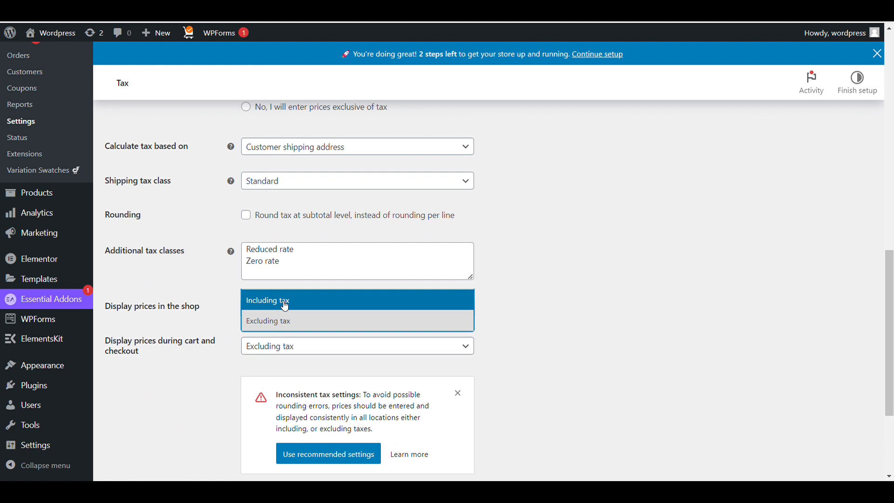
left_click(267, 300)
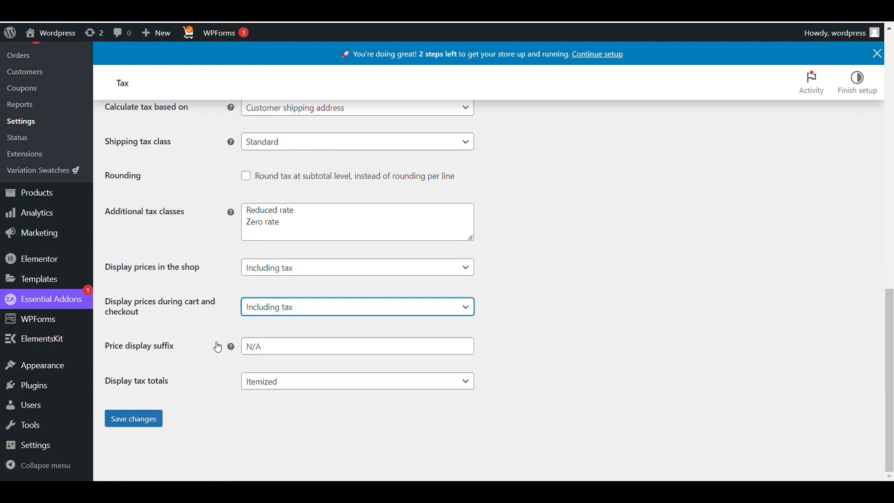
left_click(356, 306)
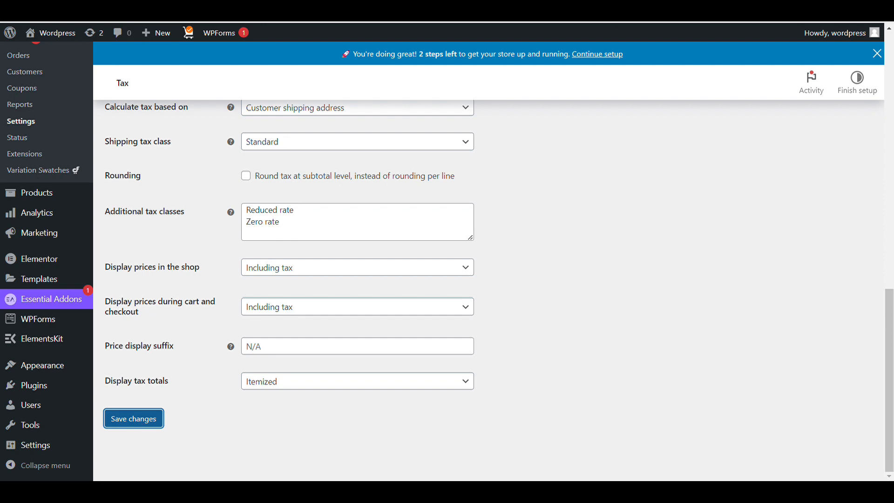
left_click(133, 418)
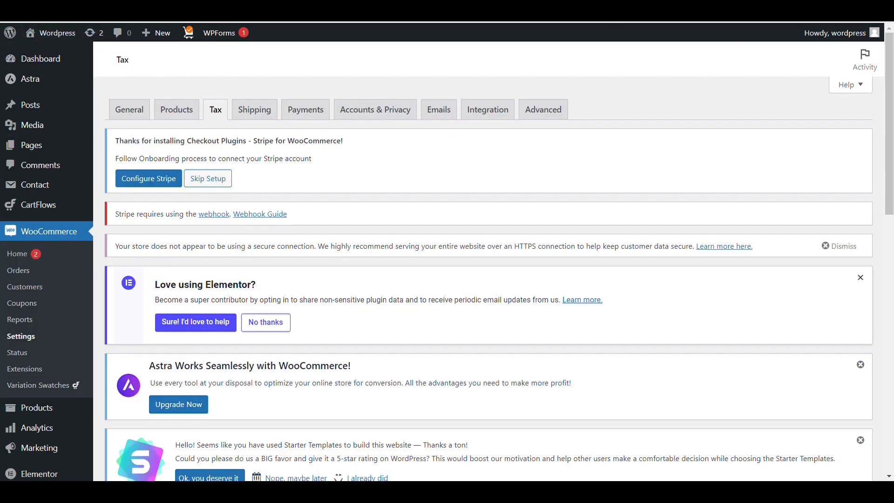
Visit the storefront and reach checkout showing Birdnest Japanese at ₹84.90 including ₹12.95 GST 18%.
left_click(57, 32)
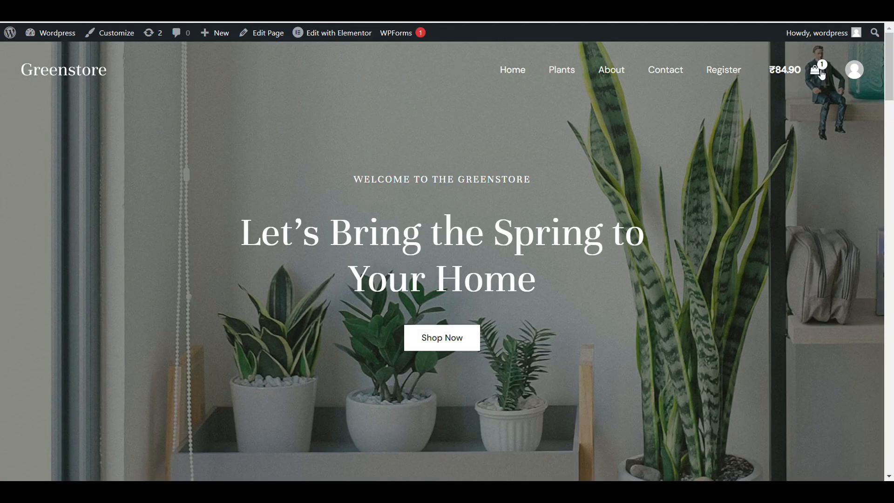
left_click(818, 70)
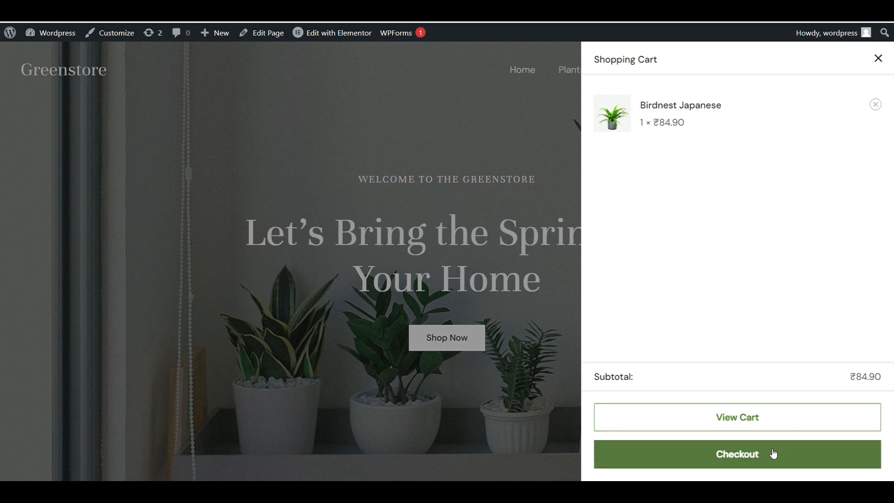
mouse_move(692, 126)
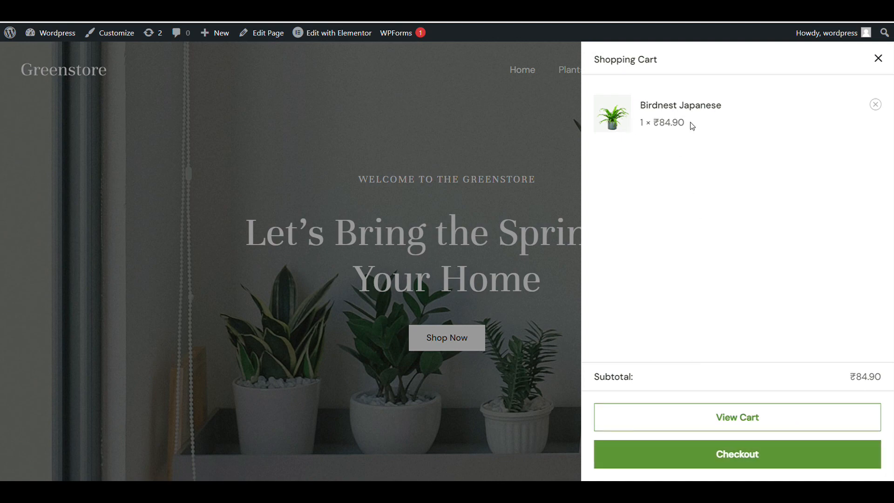
left_click(736, 453)
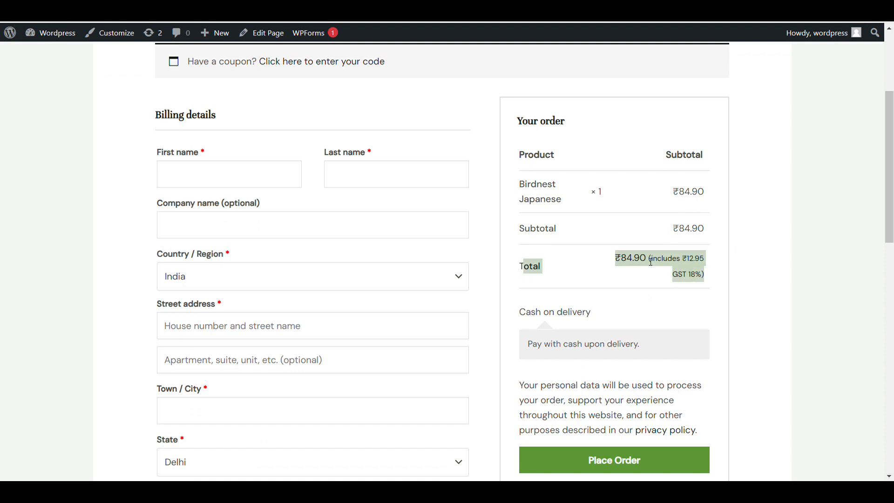
mouse_move(611, 261)
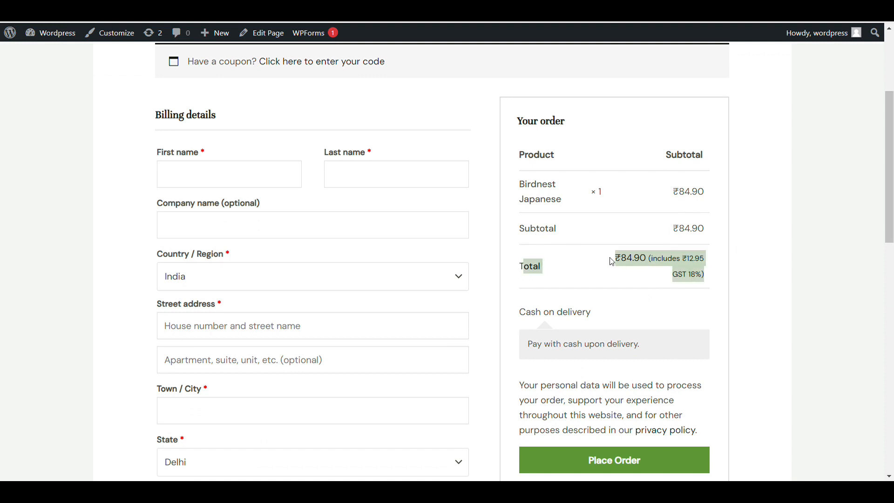
mouse_move(689, 263)
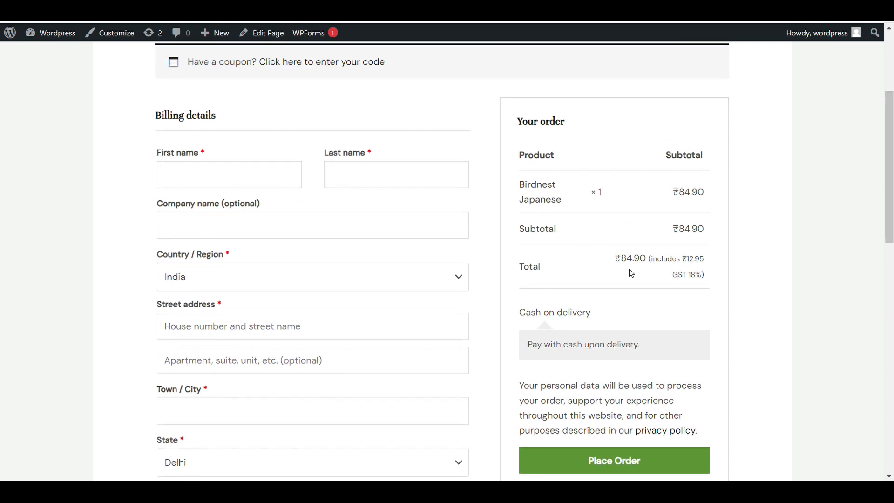
mouse_move(638, 271)
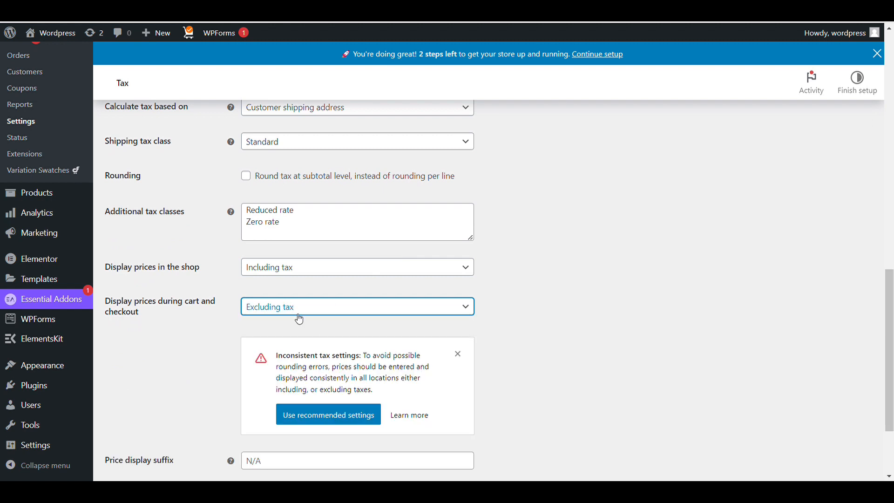
Set cart and checkout prices to display excluding tax and save changes.
left_click(357, 307)
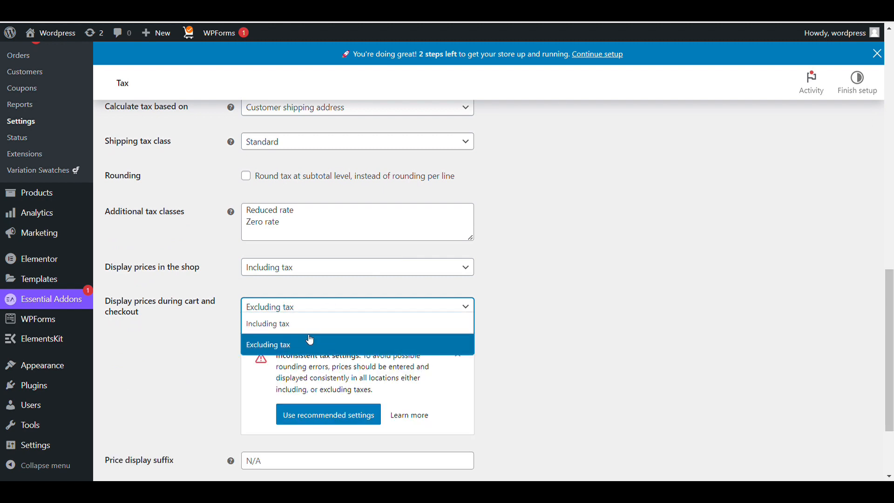
mouse_move(293, 323)
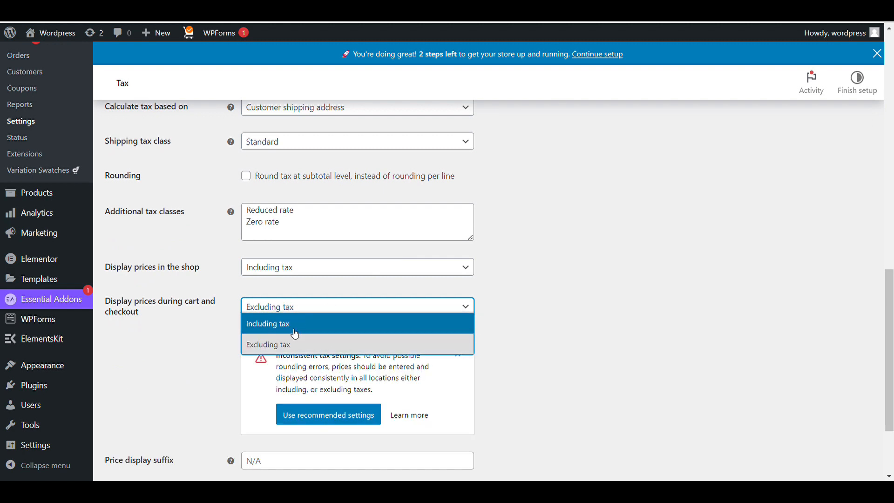
left_click(269, 344)
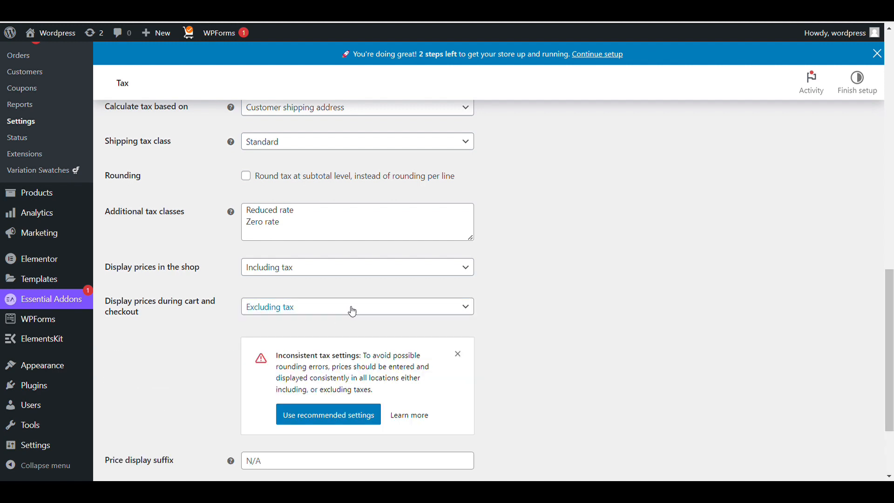
mouse_move(336, 413)
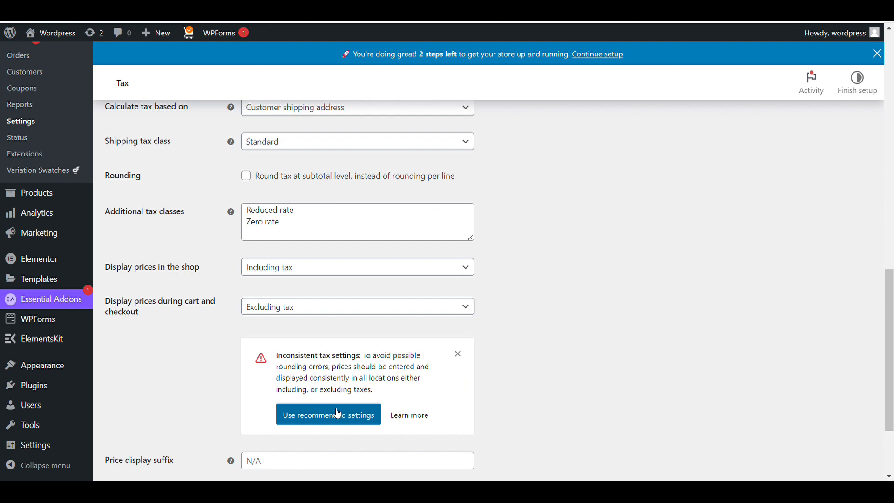
scroll("down", 3)
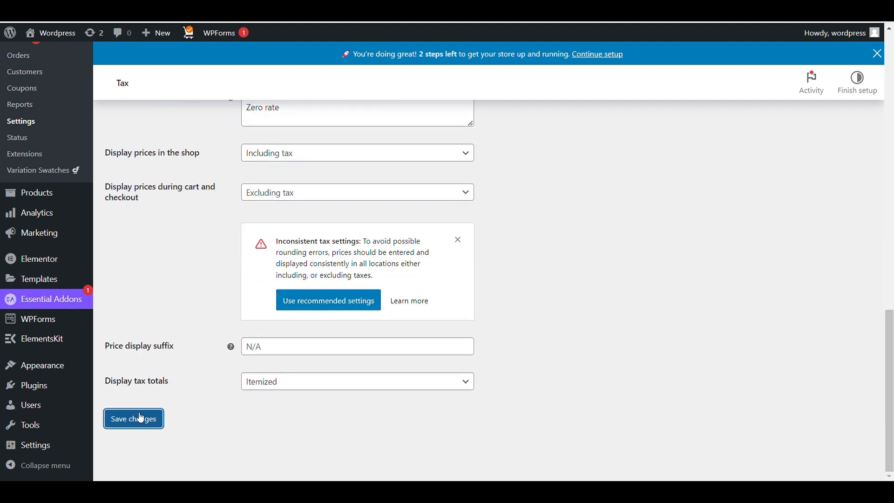
left_click(133, 418)
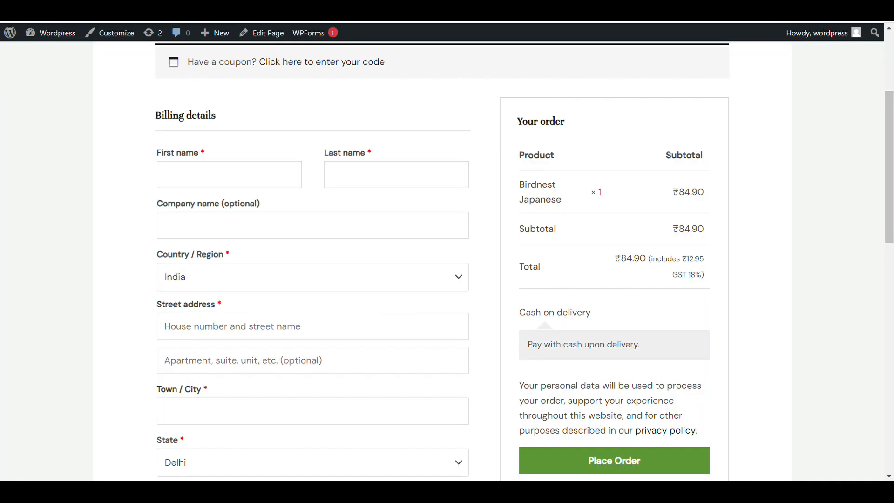
mouse_move(575, 73)
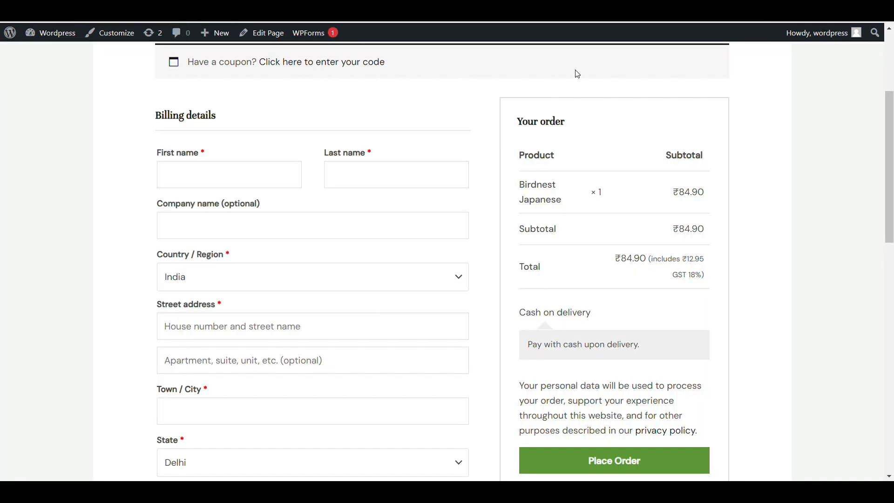
mouse_move(679, 189)
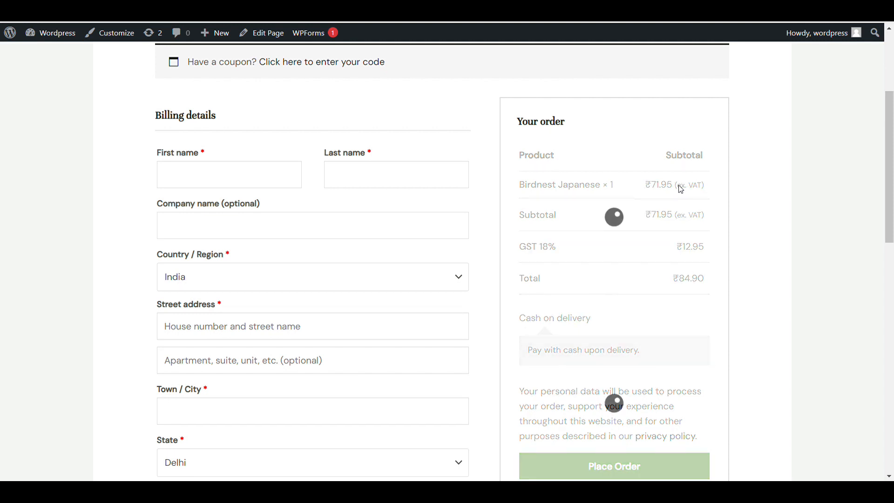
Scroll the refreshed checkout to confirm ₹71.95 ex. VAT, GST 18% ₹12.95 and ₹84.90 total.
scroll("down", 3)
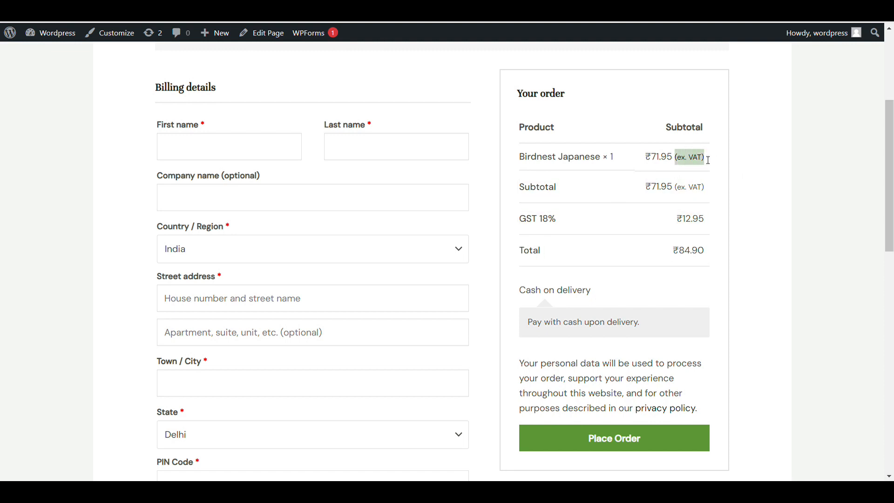
mouse_move(243, 56)
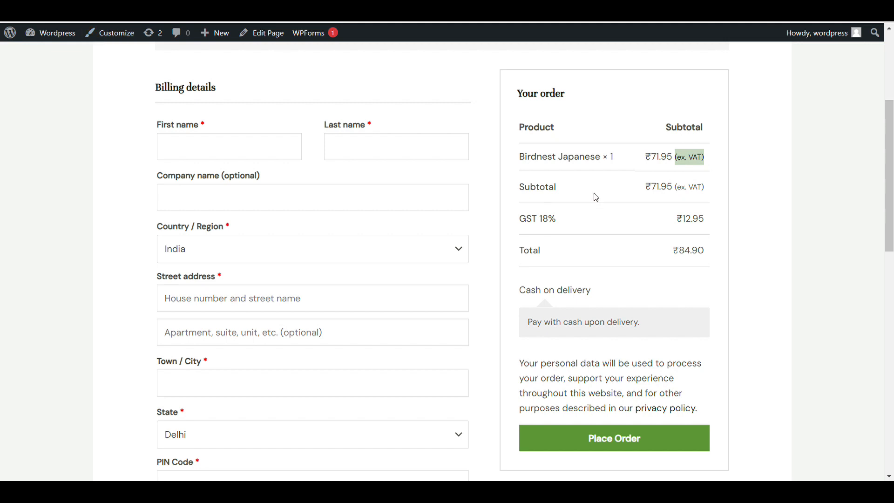
mouse_move(840, 44)
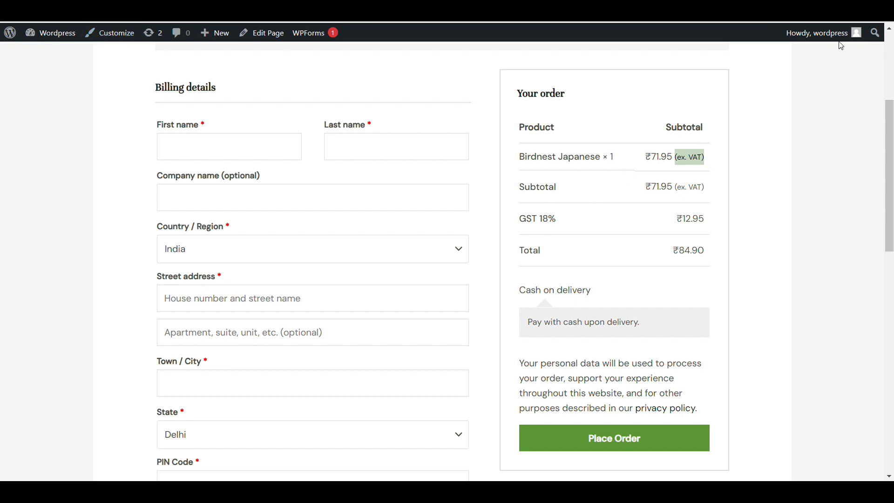
scroll("down", 3)
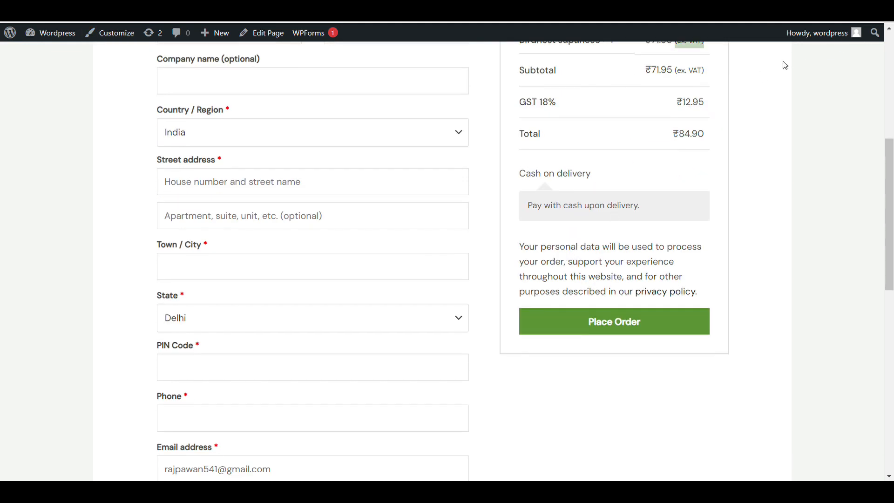